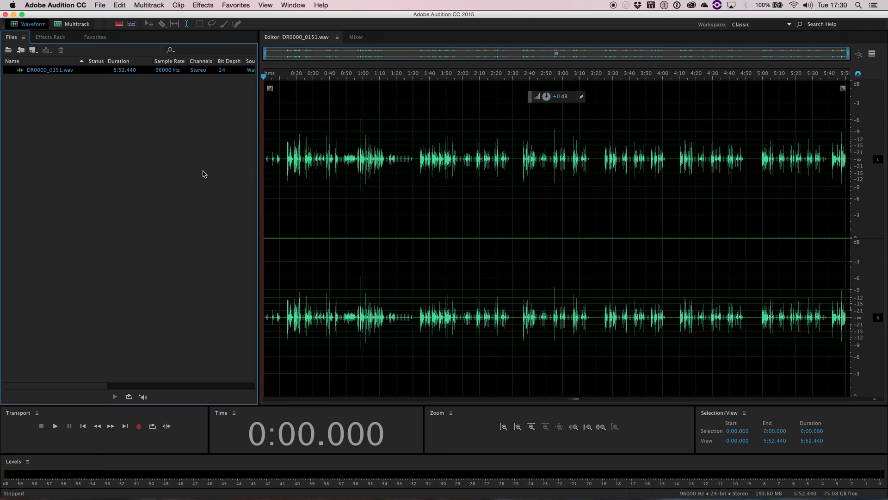
pyautogui.moveTo(184, 181)
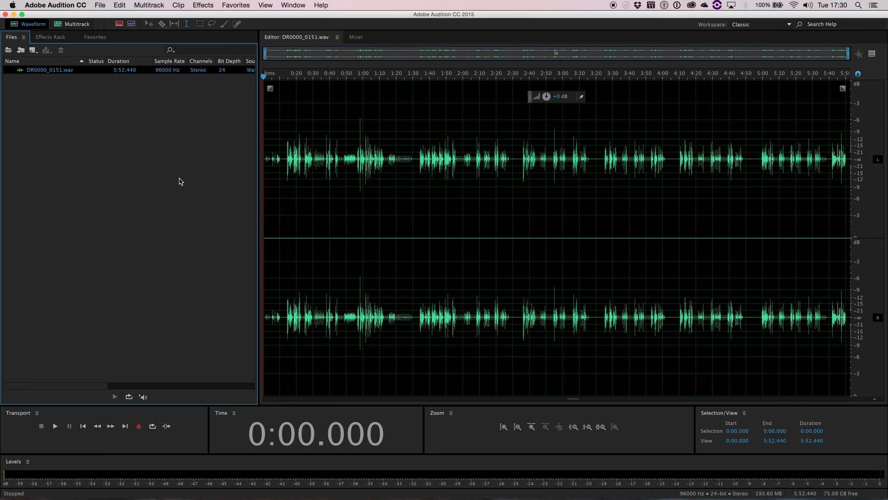
pyautogui.moveTo(176, 176)
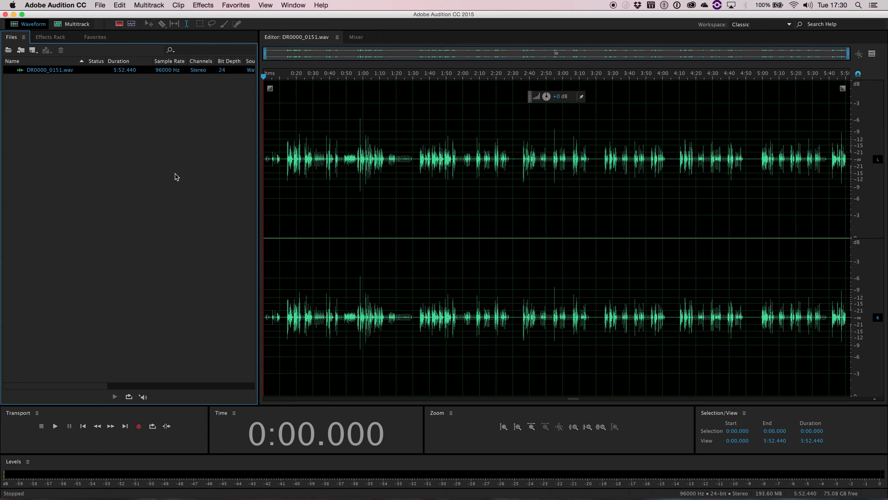
pyautogui.moveTo(214, 148)
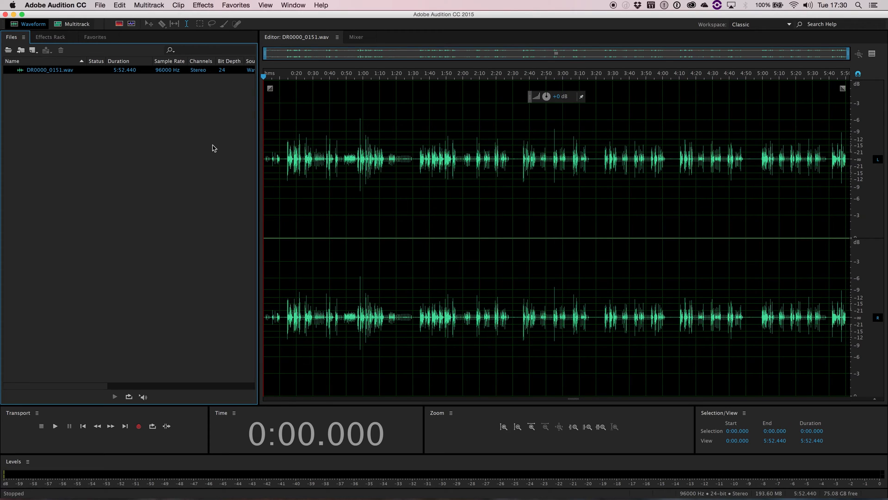
# - Switch the left panel group to the Effects Rack, then to the Favorites effects list
pyautogui.click(293, 5)
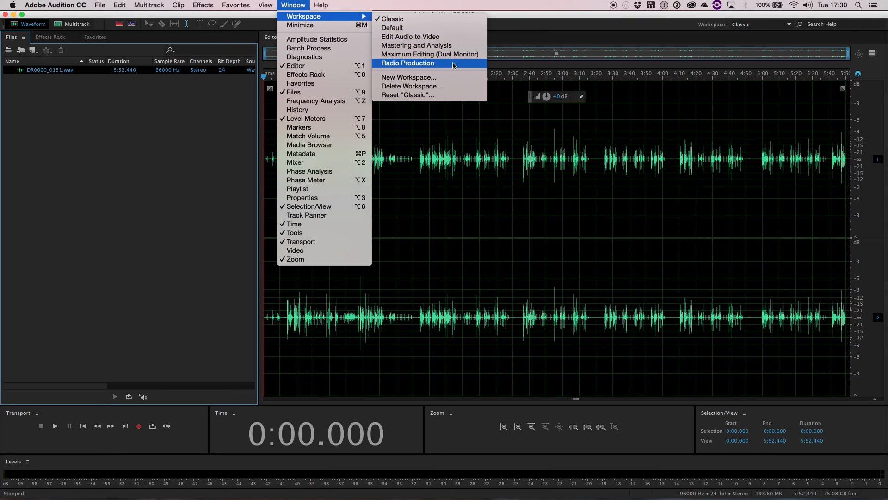
pyautogui.moveTo(411, 36)
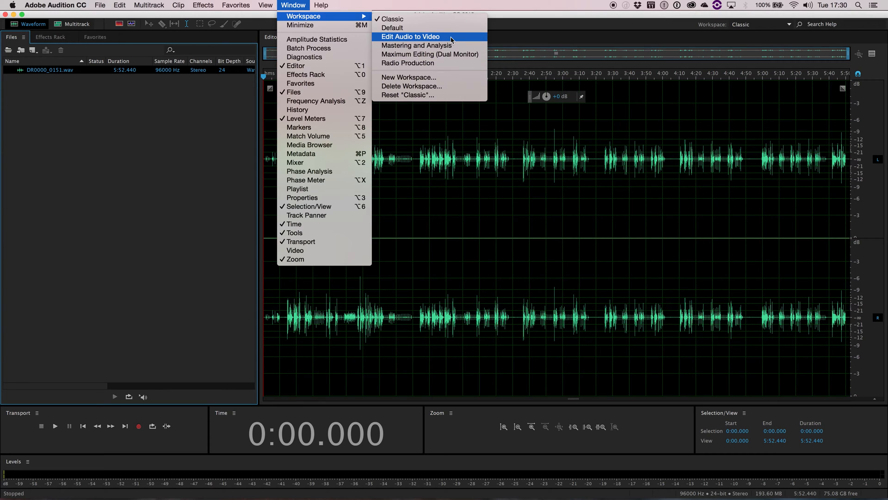
pyautogui.moveTo(441, 54)
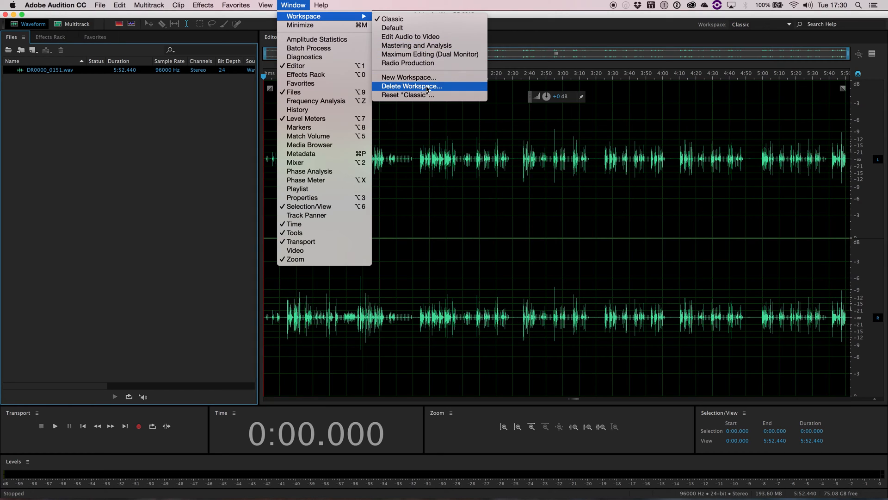
pyautogui.moveTo(420, 72)
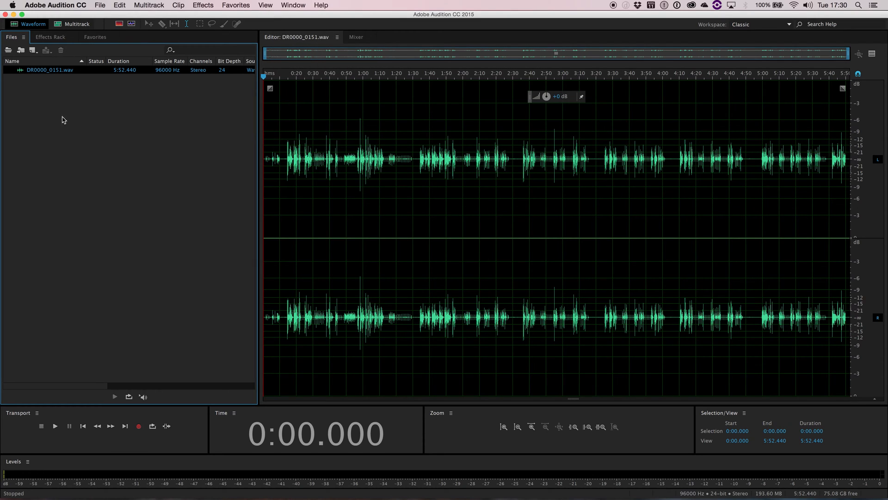
pyautogui.moveTo(788, 432)
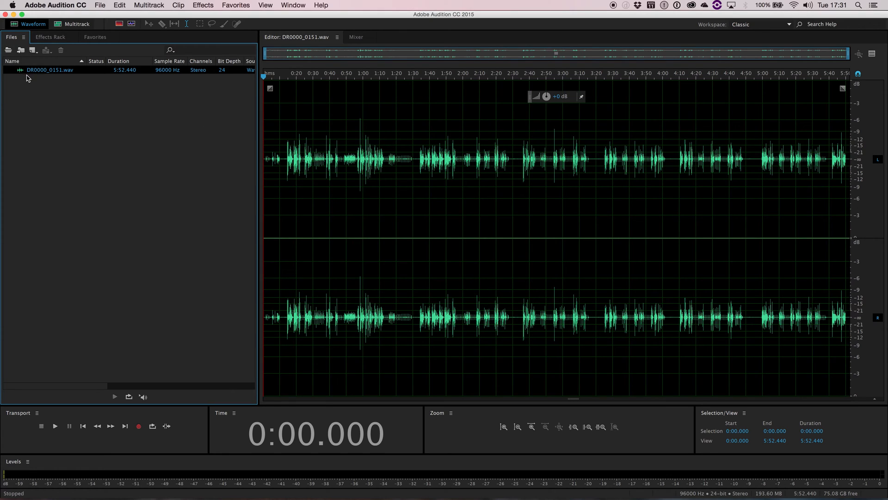
pyautogui.moveTo(29, 79)
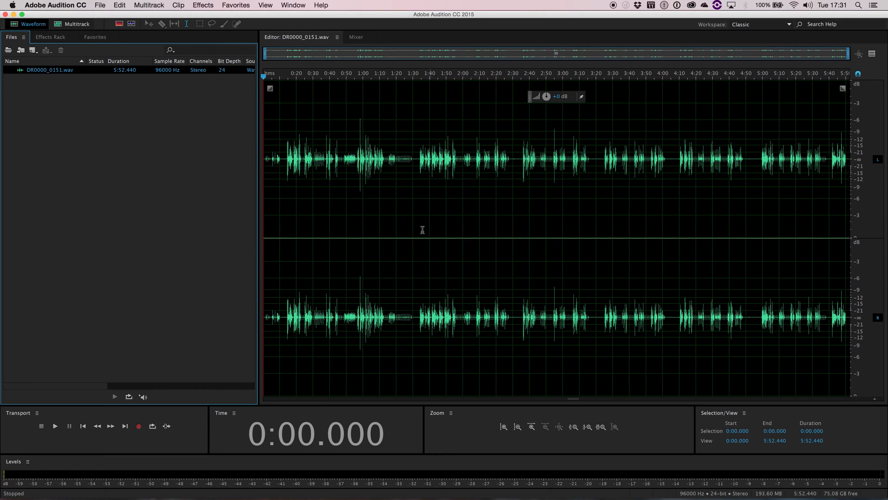
pyautogui.moveTo(61, 48)
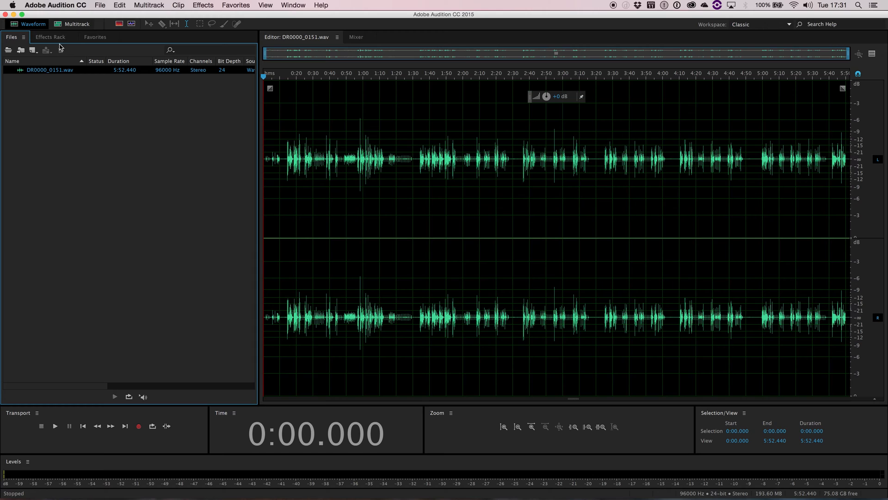
pyautogui.click(50, 37)
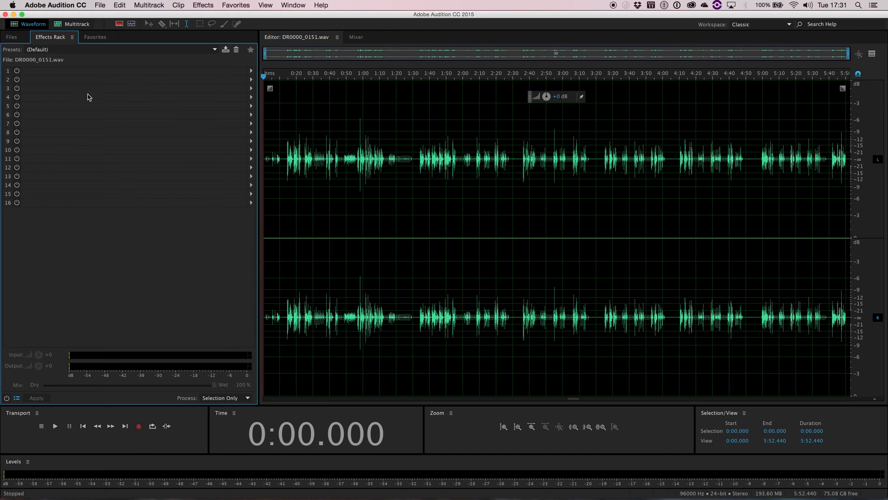
pyautogui.moveTo(717, 267)
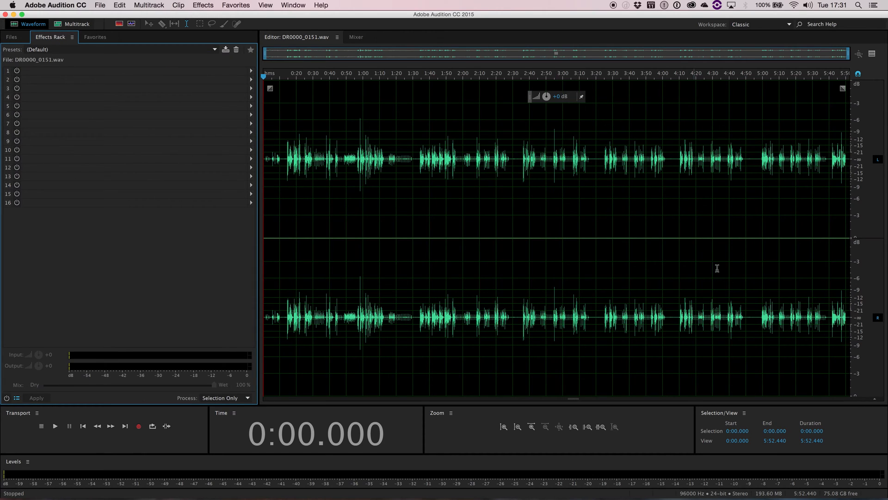
pyautogui.click(94, 37)
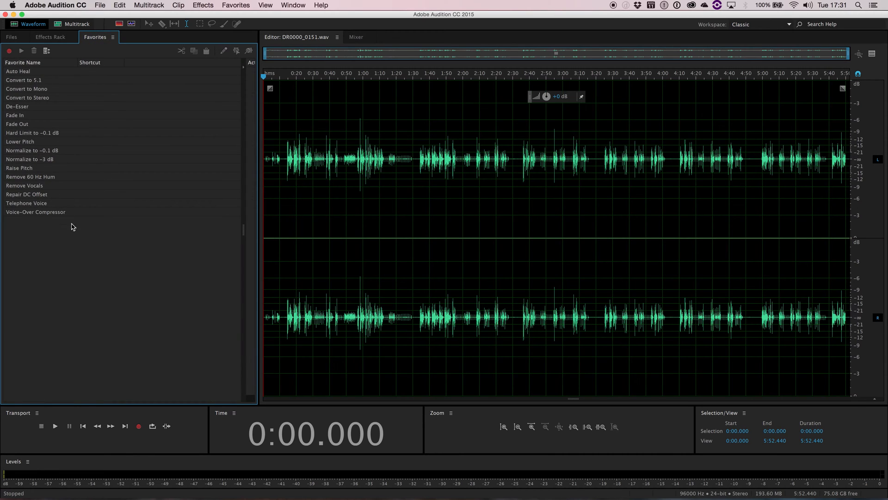
pyautogui.moveTo(102, 242)
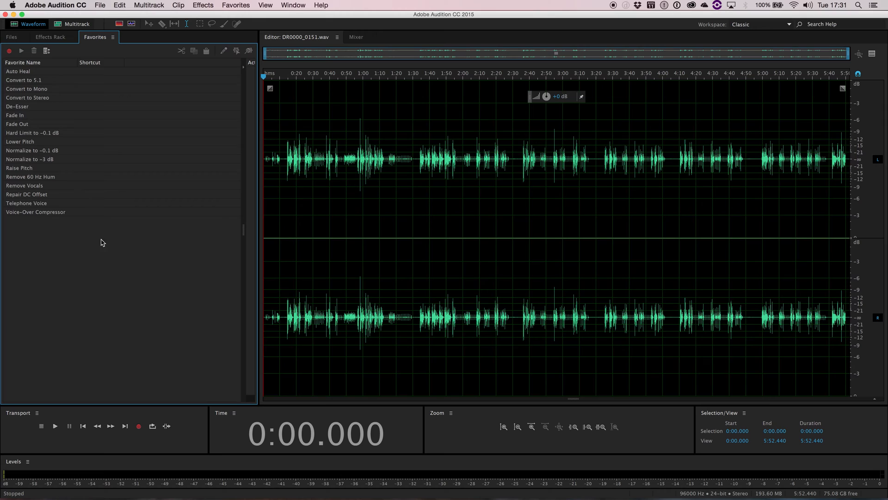
pyautogui.moveTo(105, 255)
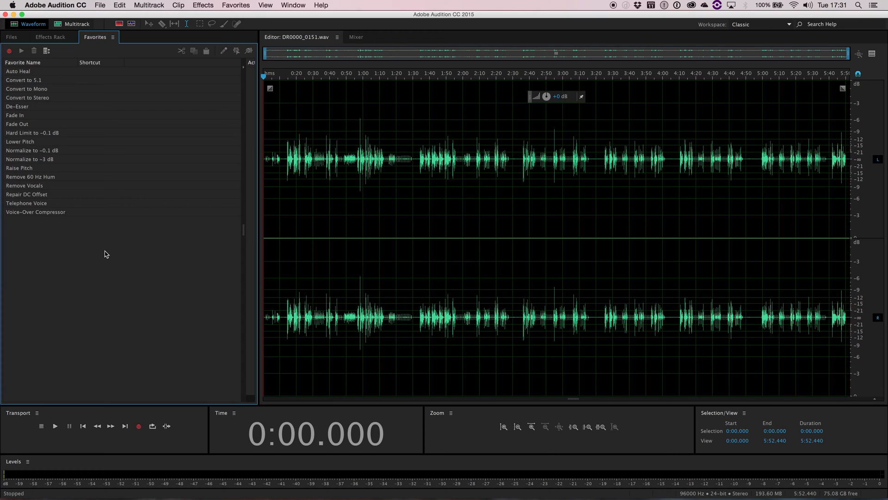
pyautogui.moveTo(121, 253)
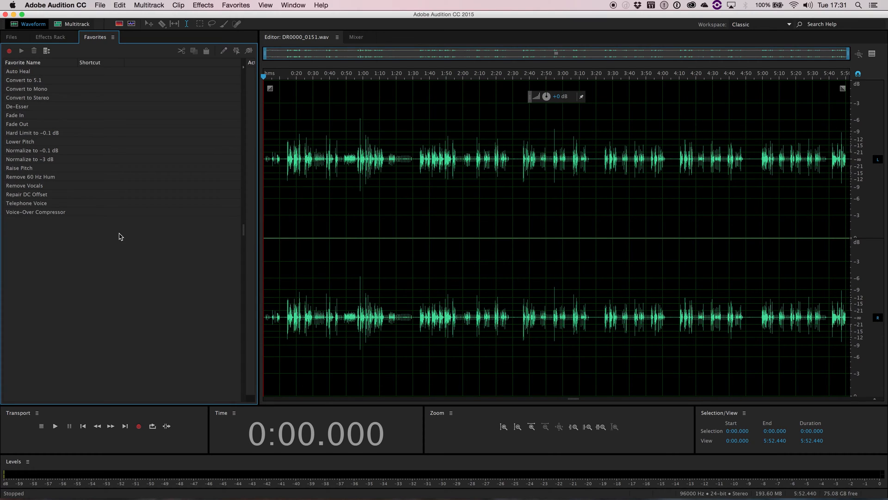
pyautogui.moveTo(100, 162)
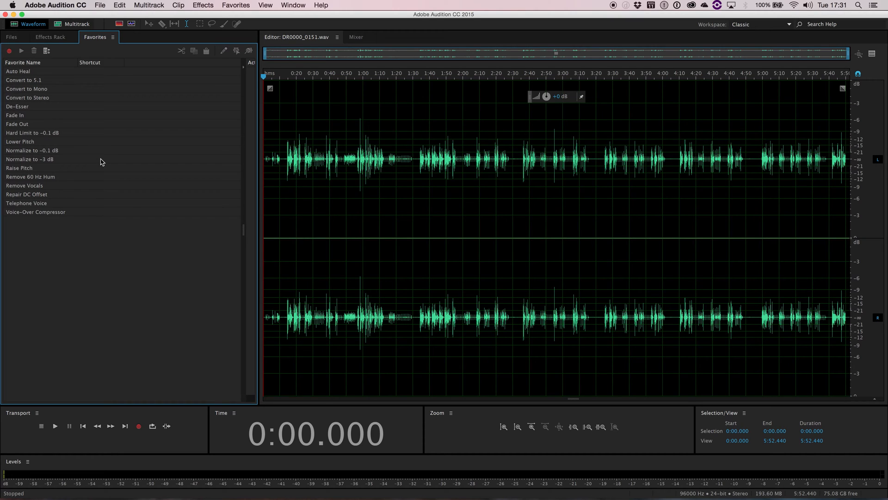
pyautogui.moveTo(13, 42)
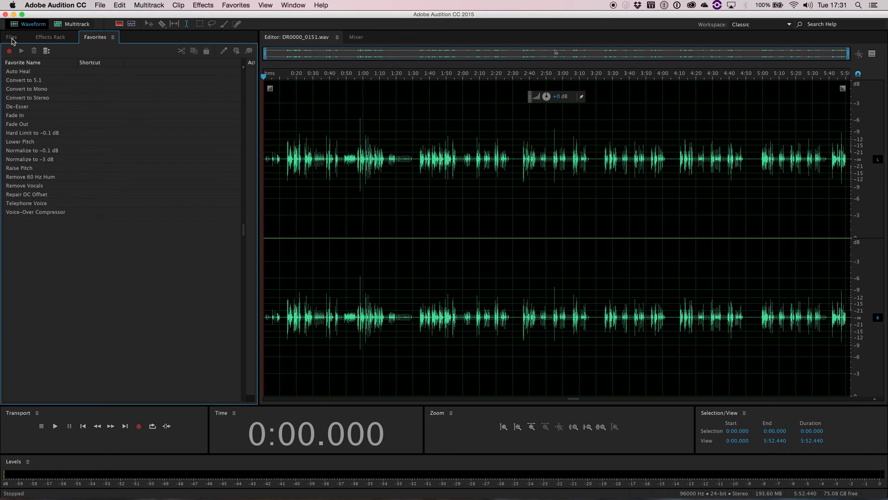
# - Return the left panel to the Files list and clear the selected audio range
pyautogui.click(10, 36)
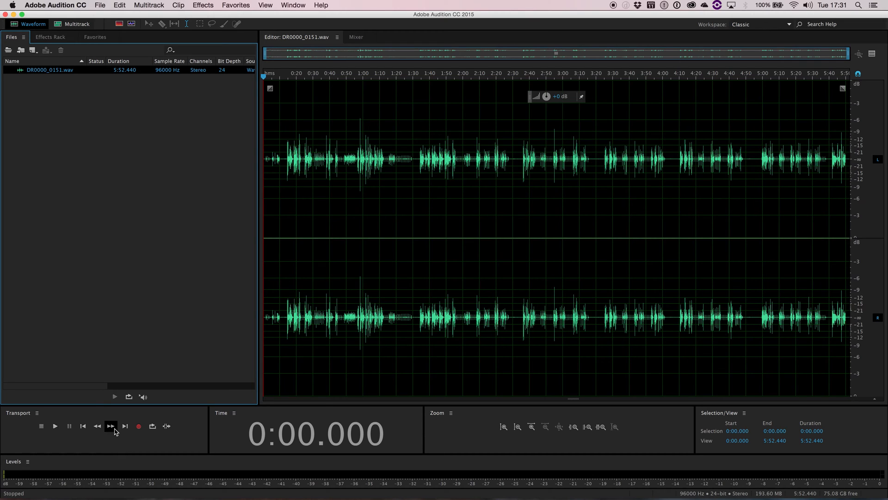
pyautogui.moveTo(323, 410)
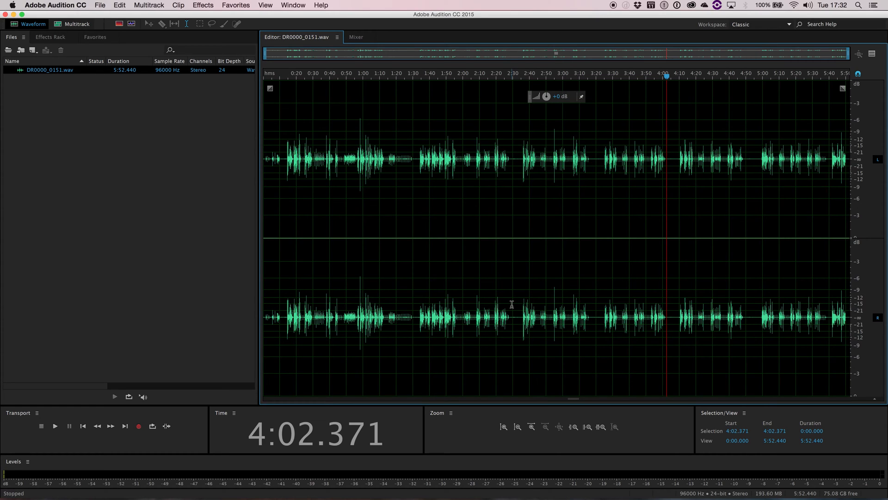
pyautogui.moveTo(748, 436)
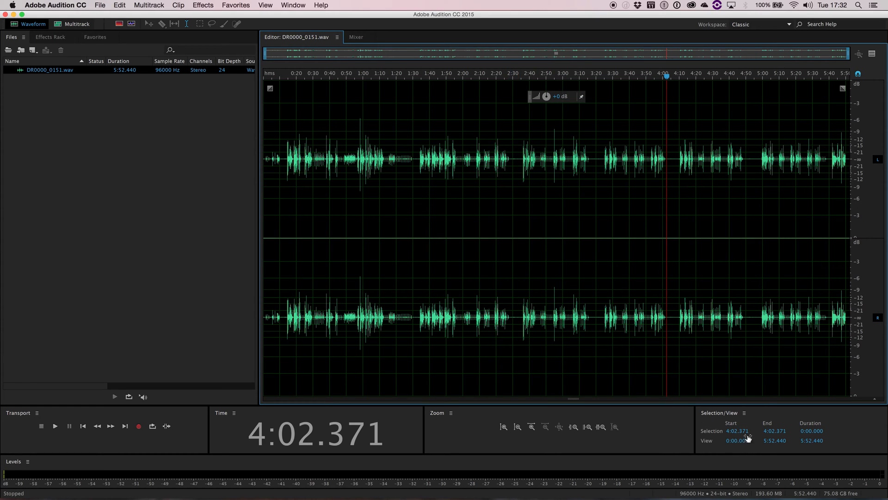
pyautogui.moveTo(481, 235)
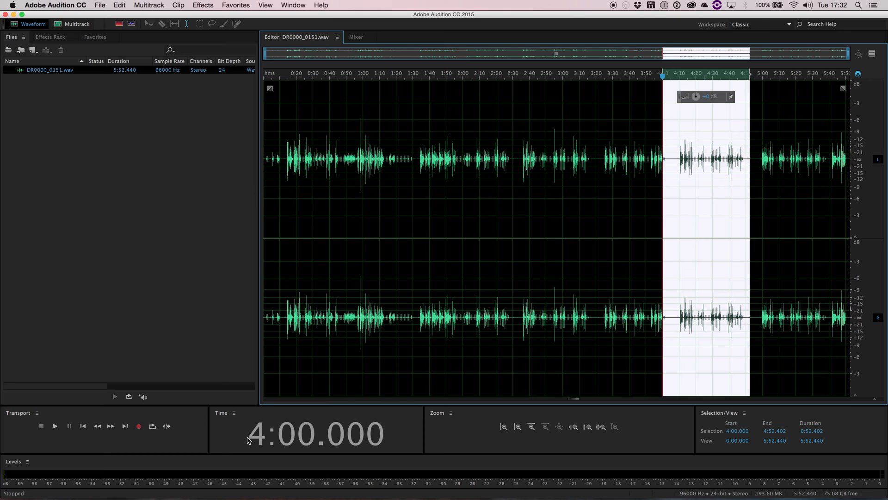
pyautogui.click(83, 426)
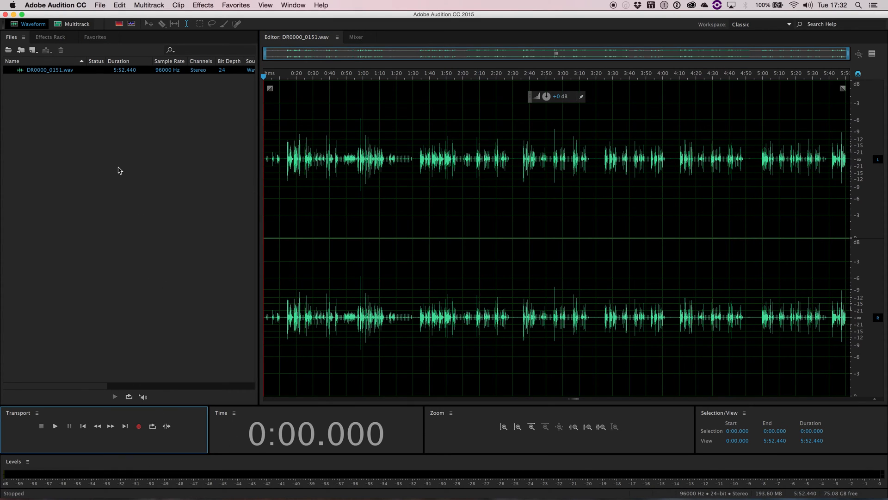
pyautogui.moveTo(127, 88)
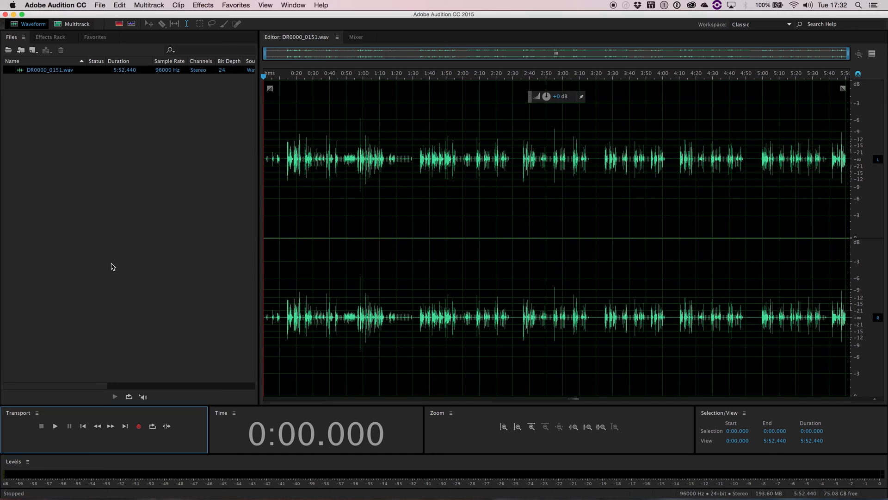
pyautogui.moveTo(123, 289)
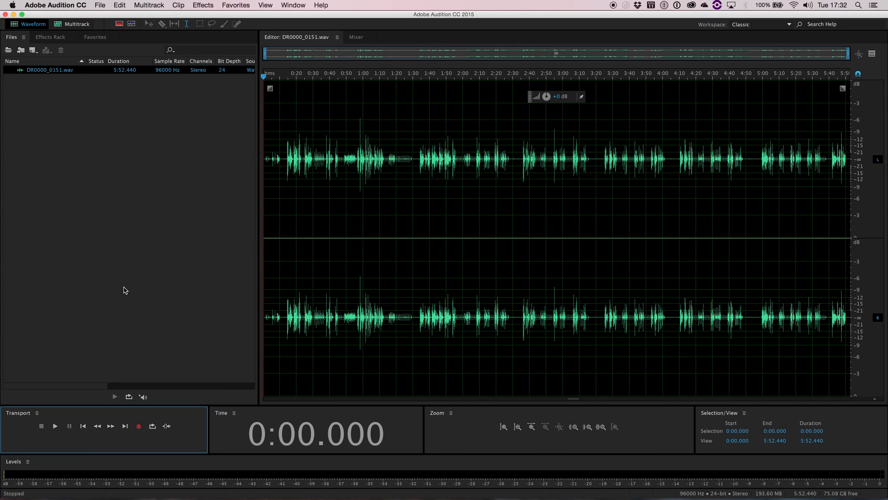
pyautogui.moveTo(180, 349)
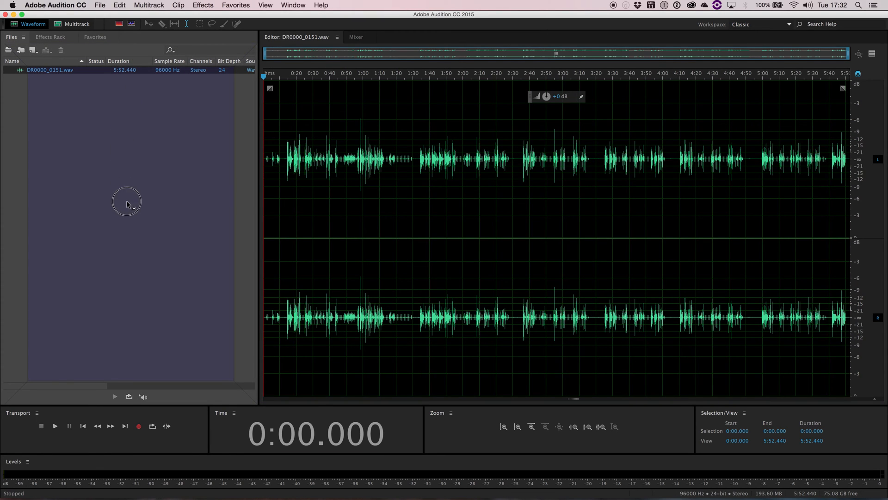
pyautogui.moveTo(215, 391)
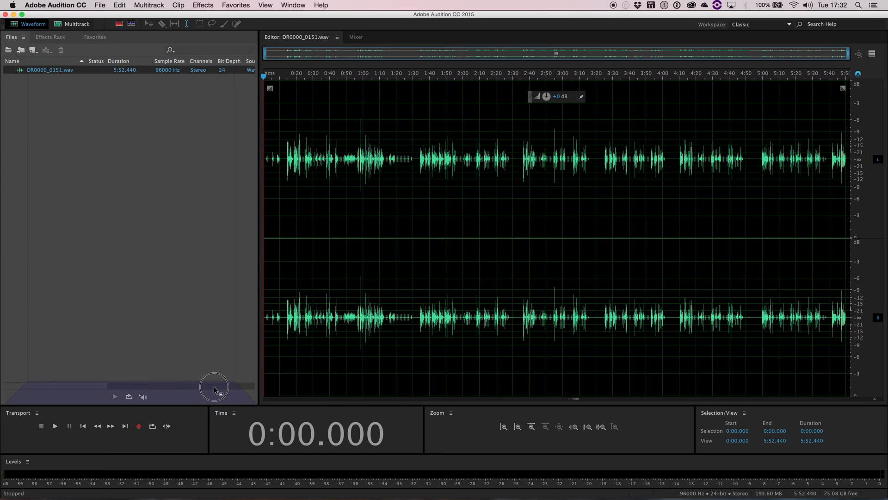
pyautogui.moveTo(21, 263)
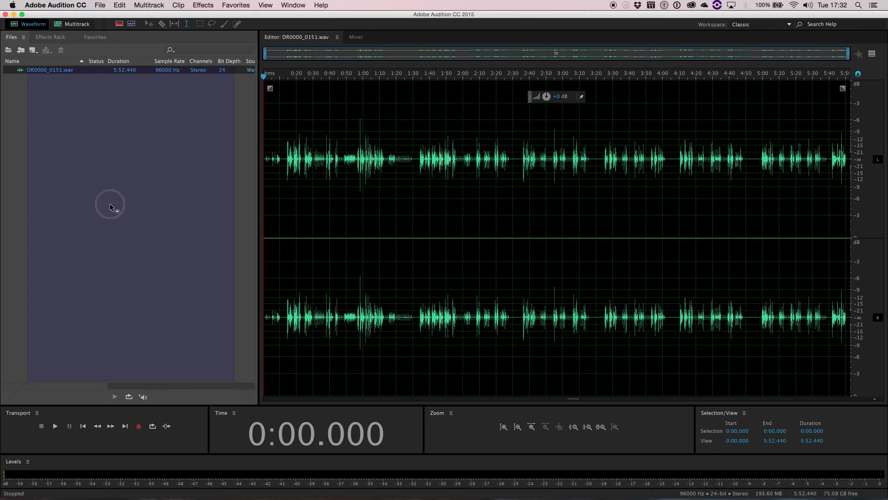
pyautogui.moveTo(156, 156)
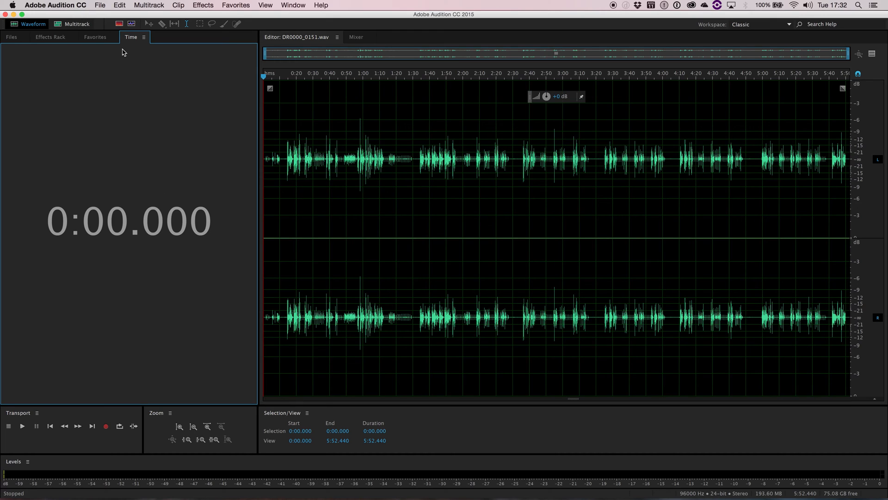
pyautogui.moveTo(132, 42)
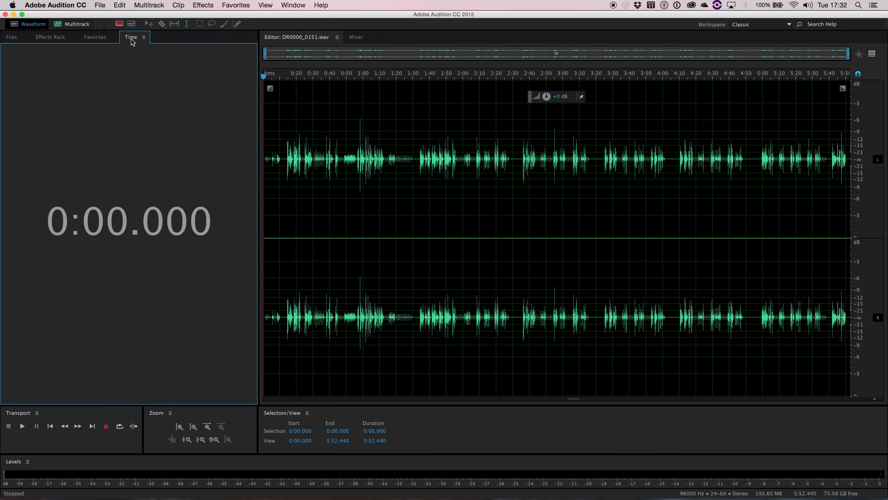
# - Drag the Time panel out and dock it beneath the Files/Effects Rack/Favorites group
pyautogui.click(134, 150)
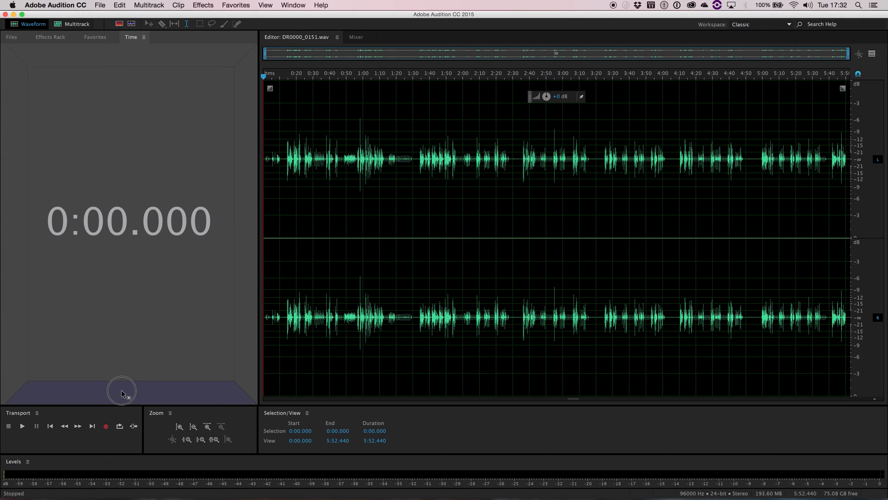
pyautogui.click(94, 37)
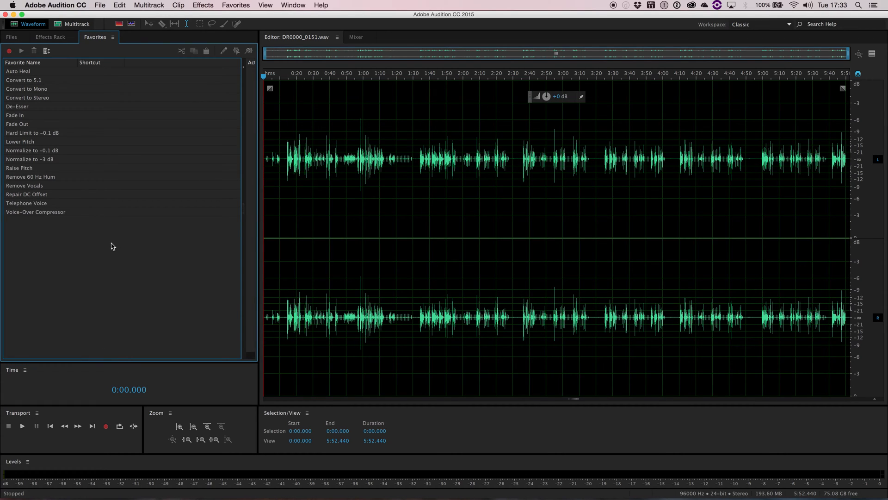
pyautogui.moveTo(209, 339)
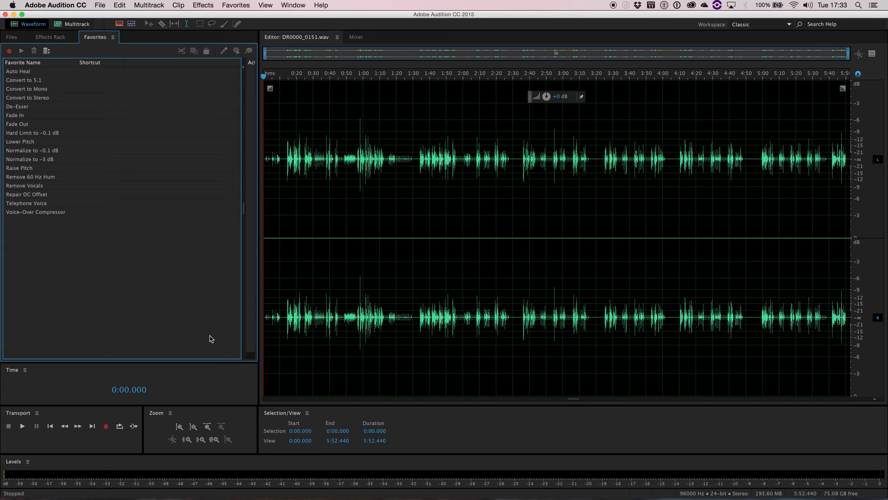
pyautogui.moveTo(183, 397)
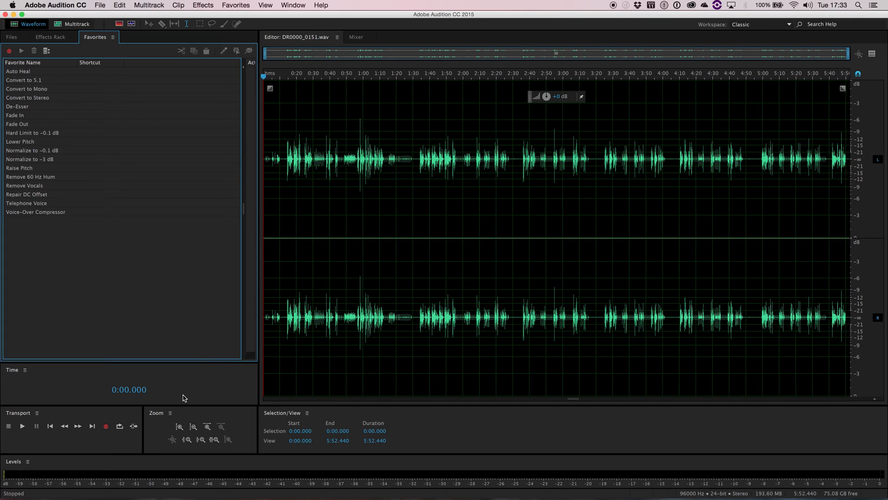
pyautogui.moveTo(288, 418)
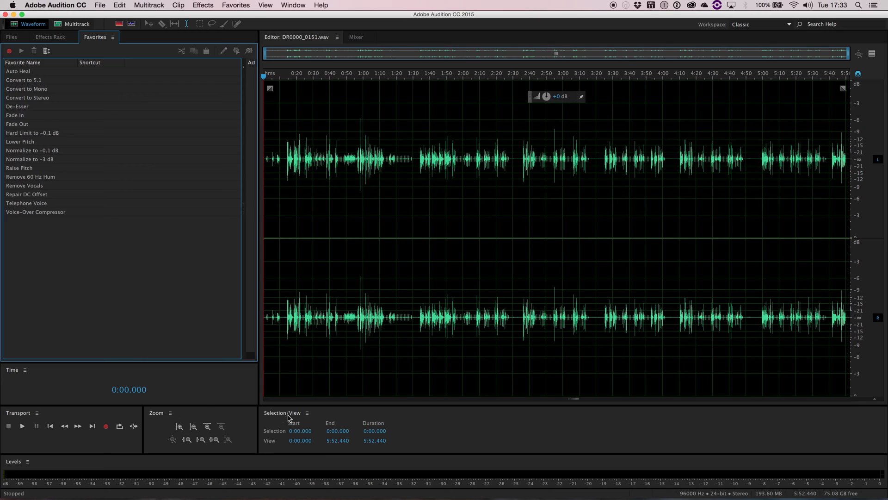
pyautogui.moveTo(244, 403)
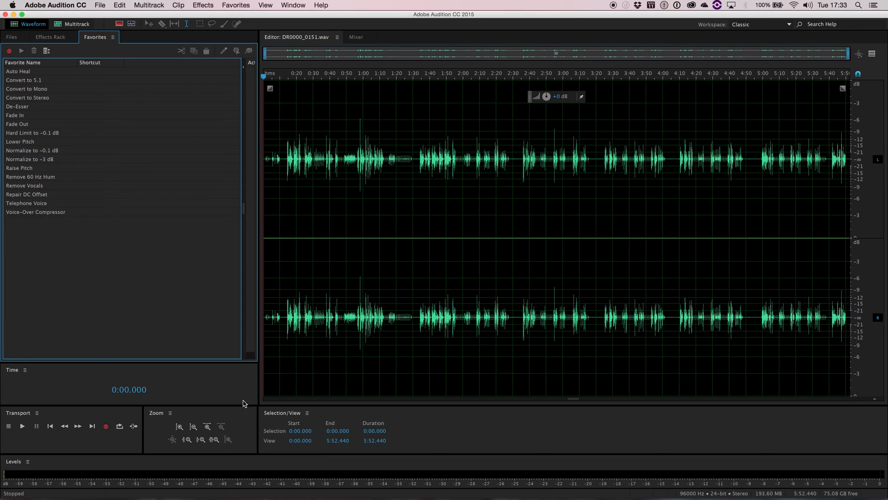
pyautogui.moveTo(661, 177)
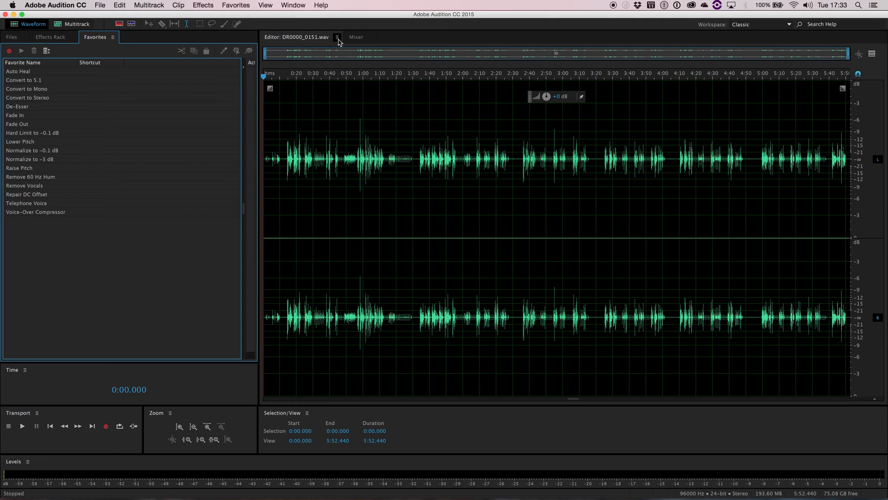
pyautogui.click(337, 37)
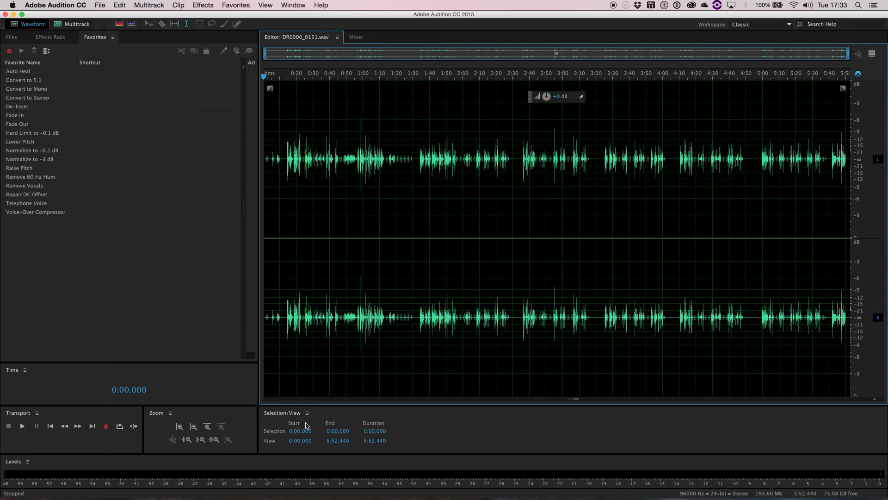
pyautogui.moveTo(331, 118)
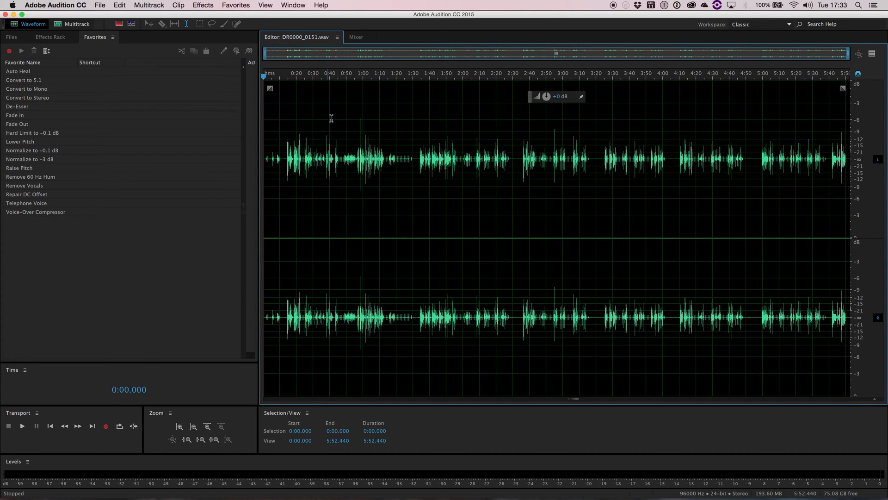
# - Undock the DR0000_0151.wav editor, redock it after the Mixer, and show the Files list
pyautogui.click(336, 37)
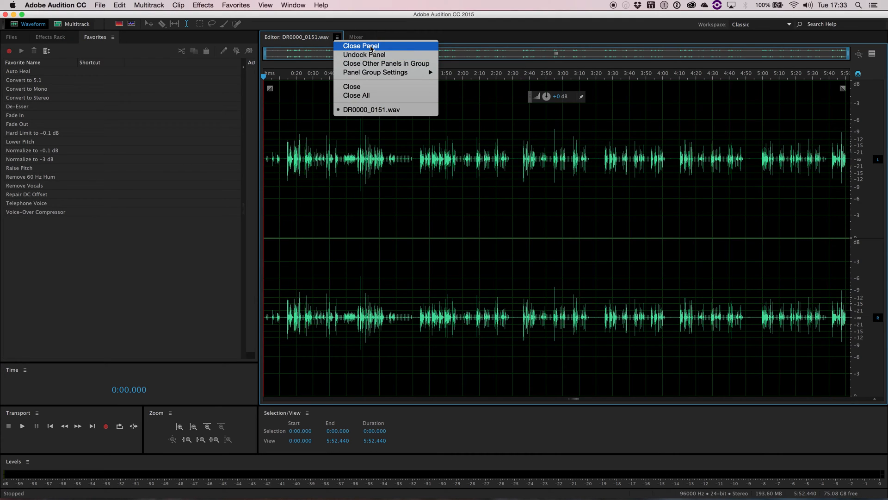
pyautogui.moveTo(363, 55)
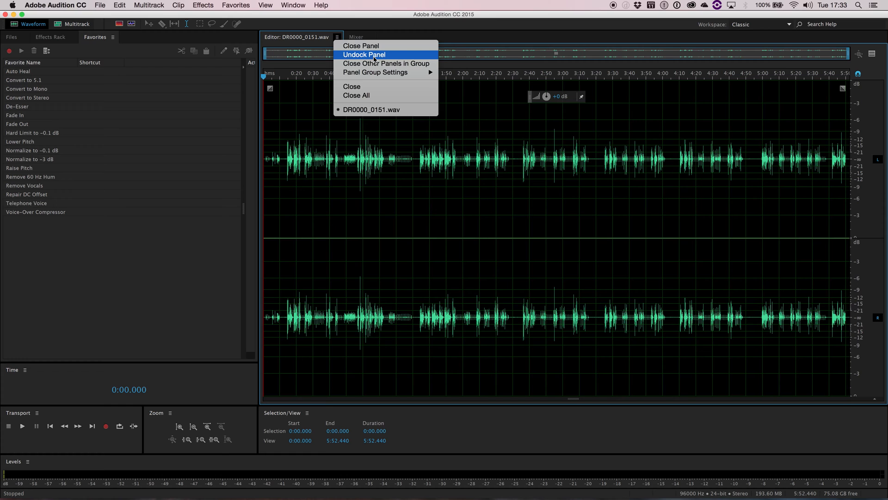
pyautogui.click(363, 55)
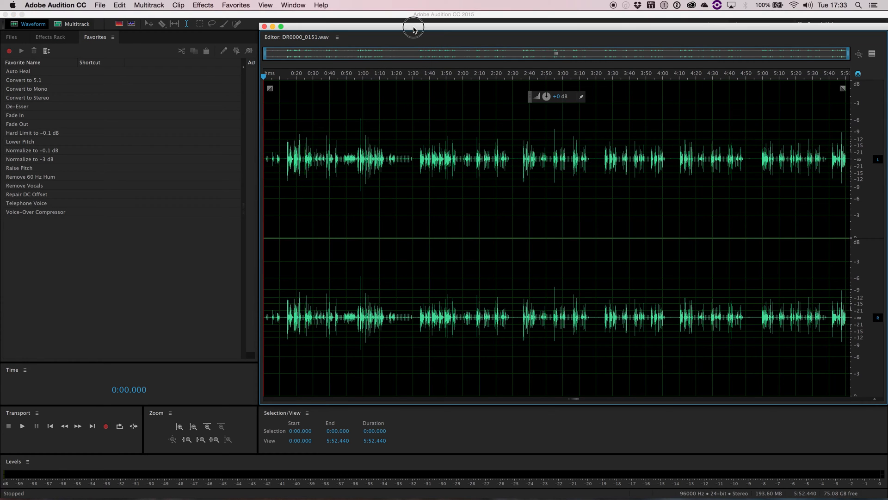
pyautogui.moveTo(414, 30); pyautogui.dragTo(467, 102)
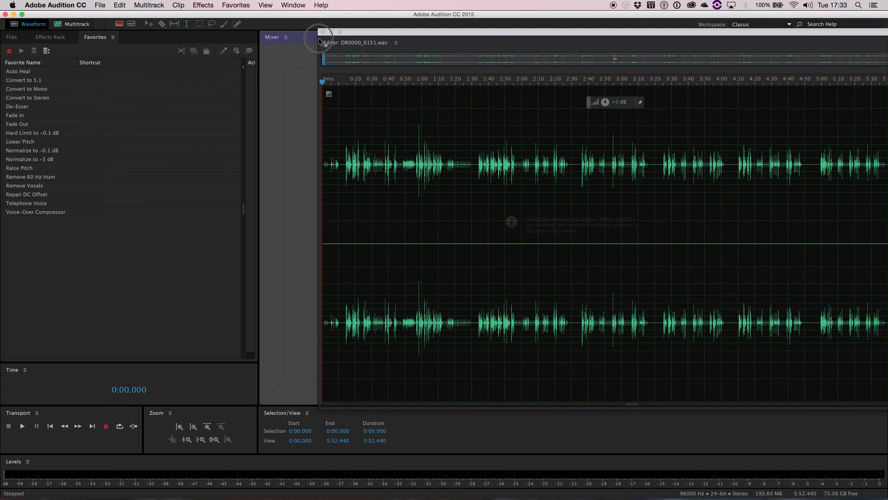
pyautogui.click(332, 37)
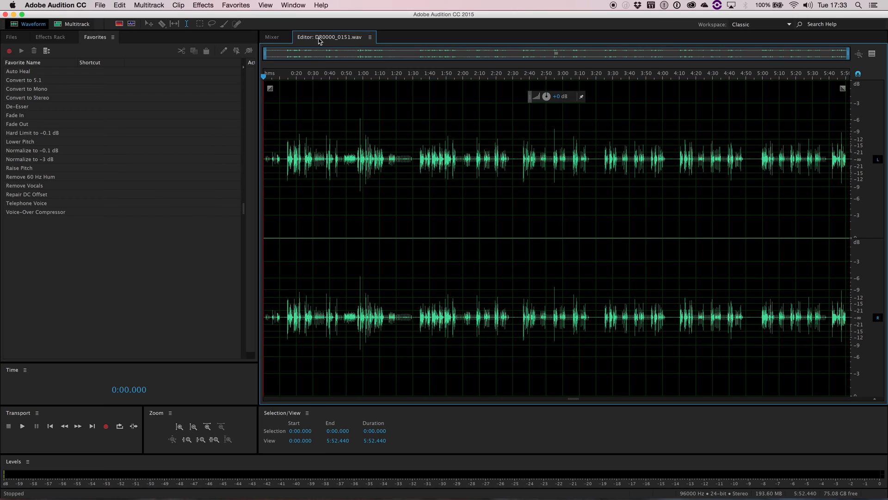
pyautogui.moveTo(315, 72)
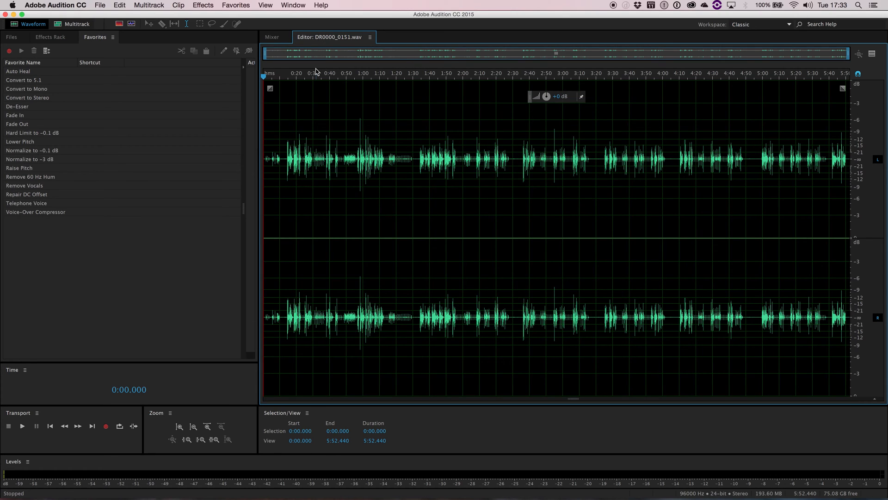
pyautogui.click(11, 37)
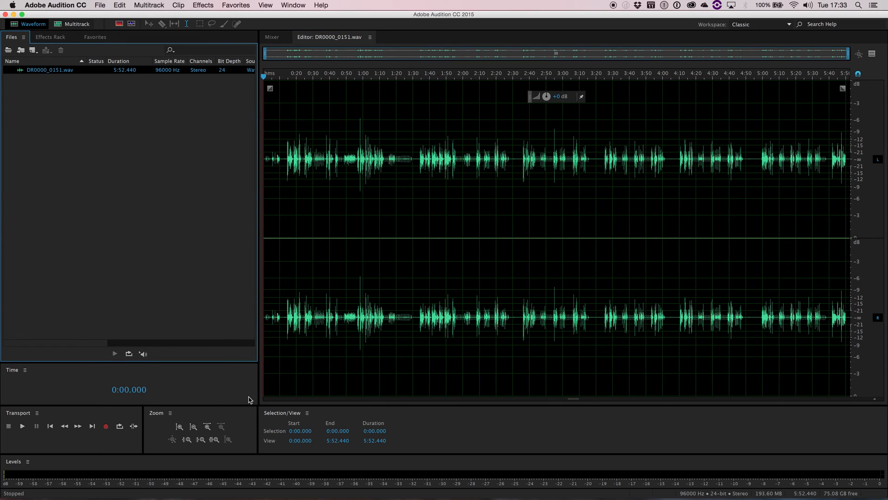
pyautogui.moveTo(128, 254)
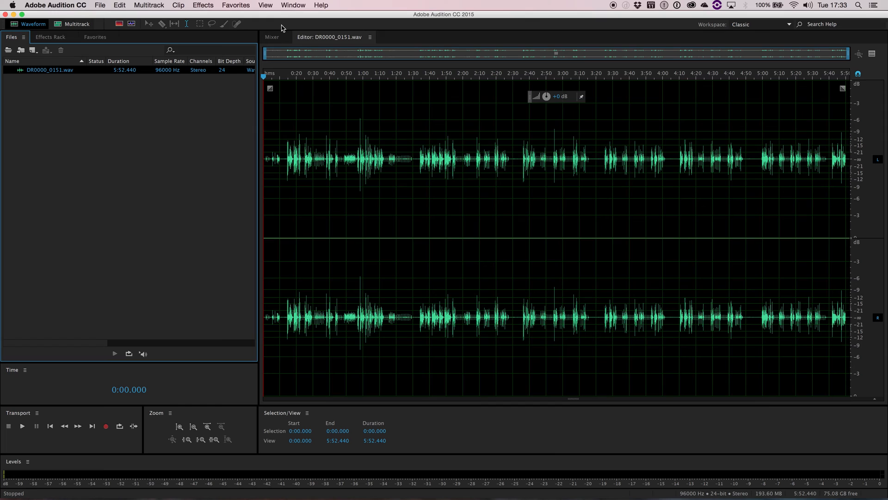
# - Open the Media Browser panel from the Window menu
pyautogui.click(293, 5)
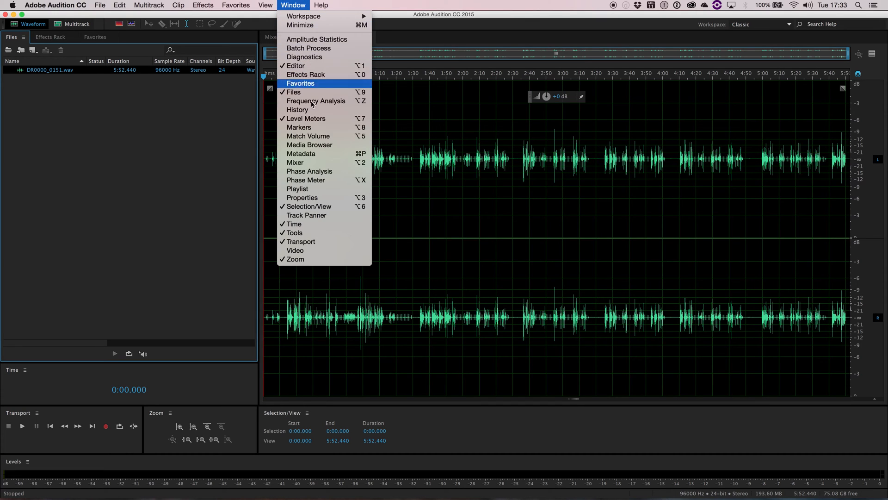
pyautogui.moveTo(325, 56)
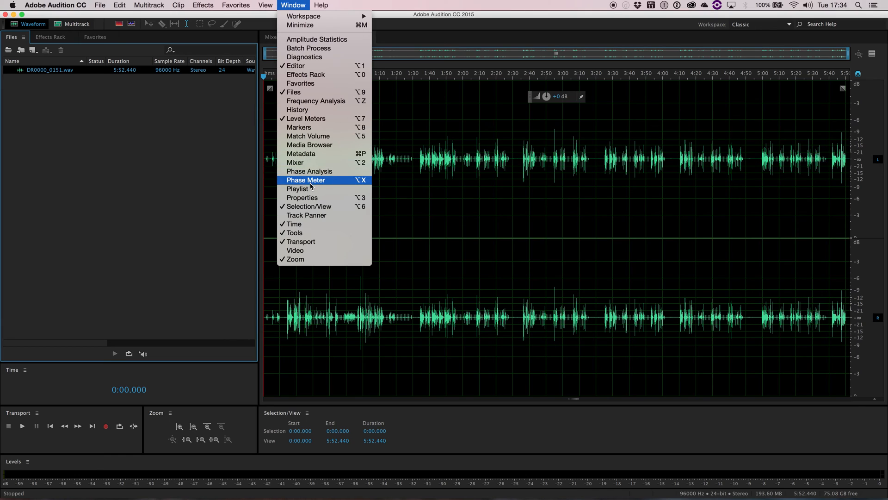
pyautogui.moveTo(309, 145)
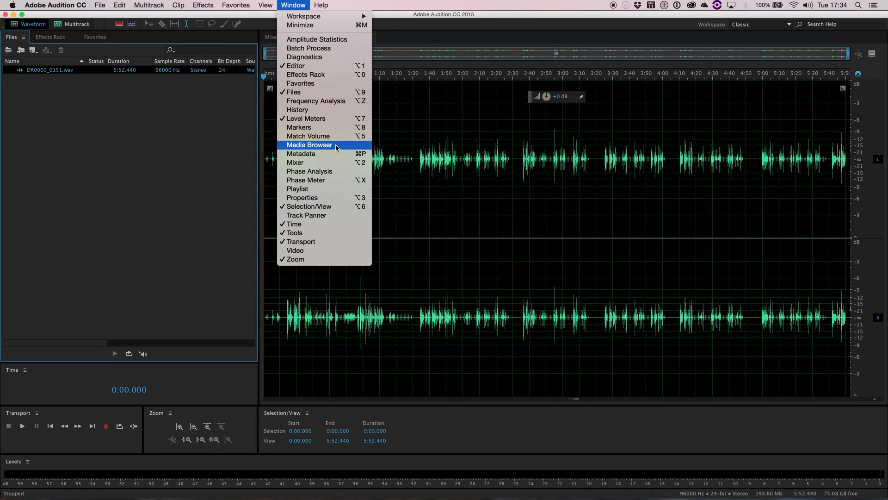
pyautogui.click(309, 145)
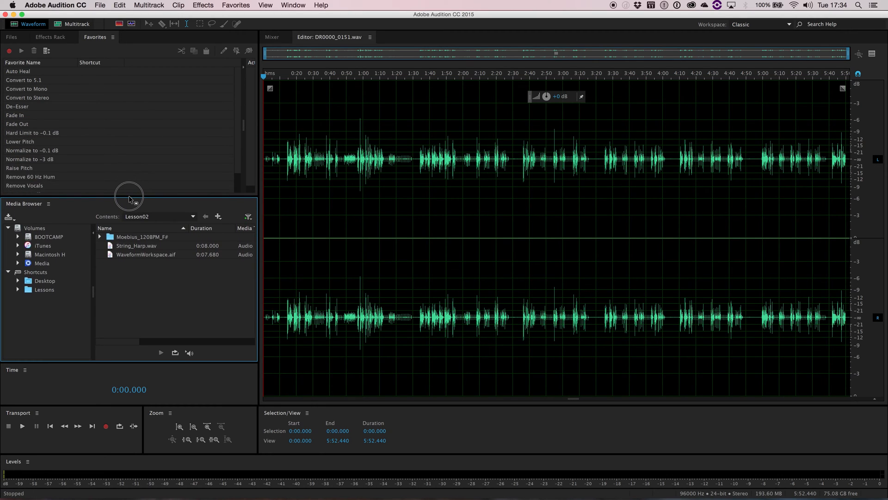
pyautogui.moveTo(131, 313)
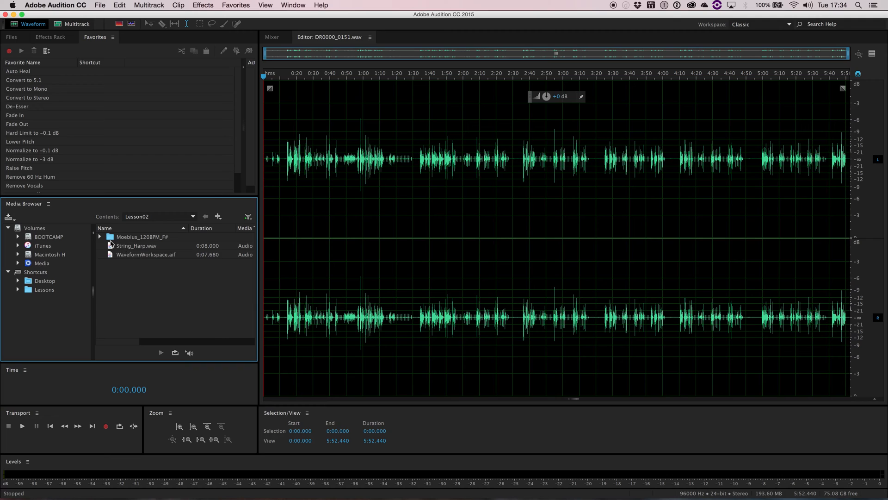
pyautogui.moveTo(48, 283)
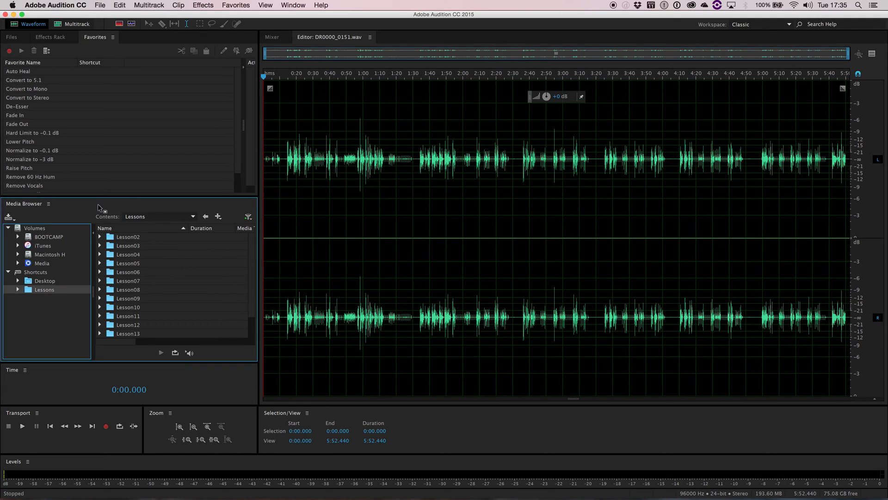
pyautogui.moveTo(61, 208)
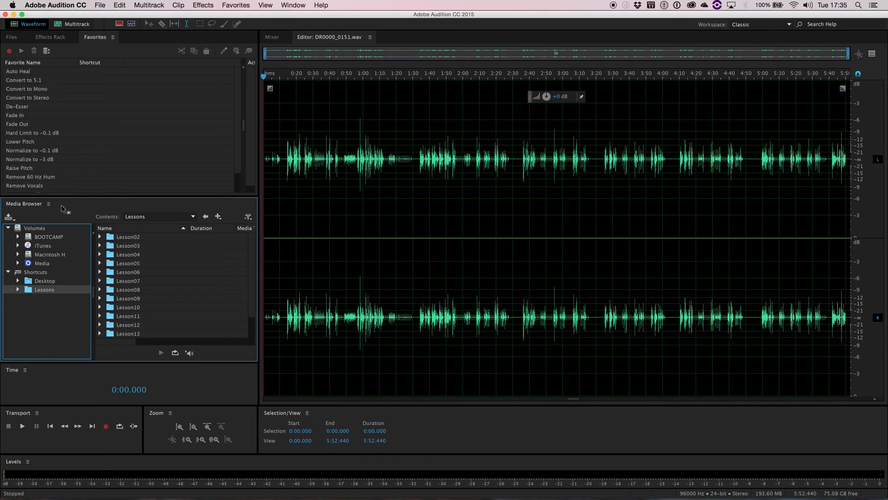
# - Turn on auto-play for media previews in the Media Browser panel options
pyautogui.click(48, 203)
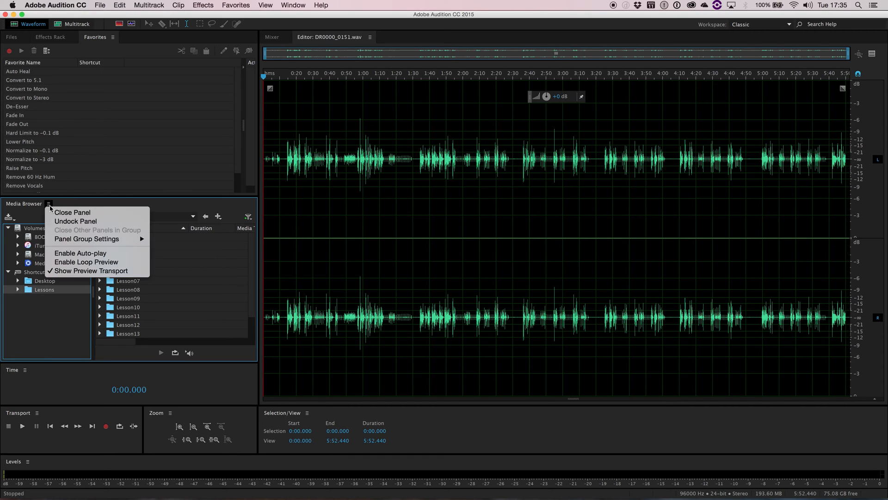
pyautogui.moveTo(88, 253)
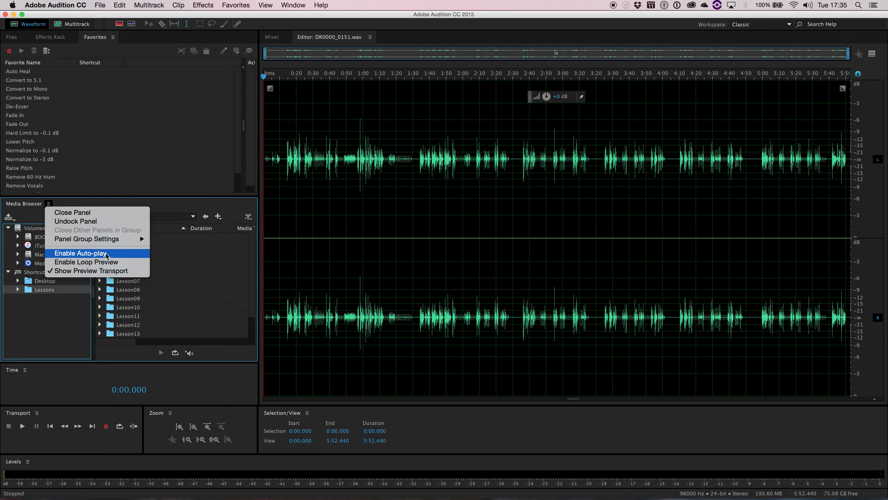
pyautogui.click(80, 253)
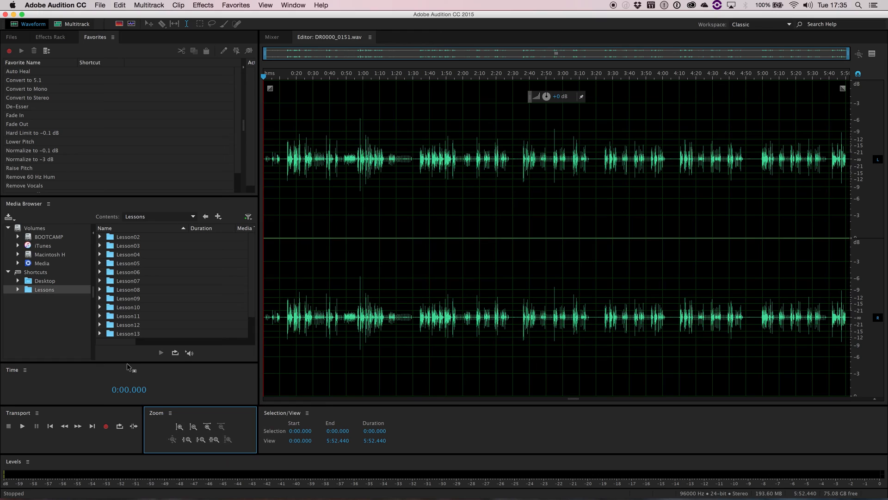
pyautogui.moveTo(200, 88)
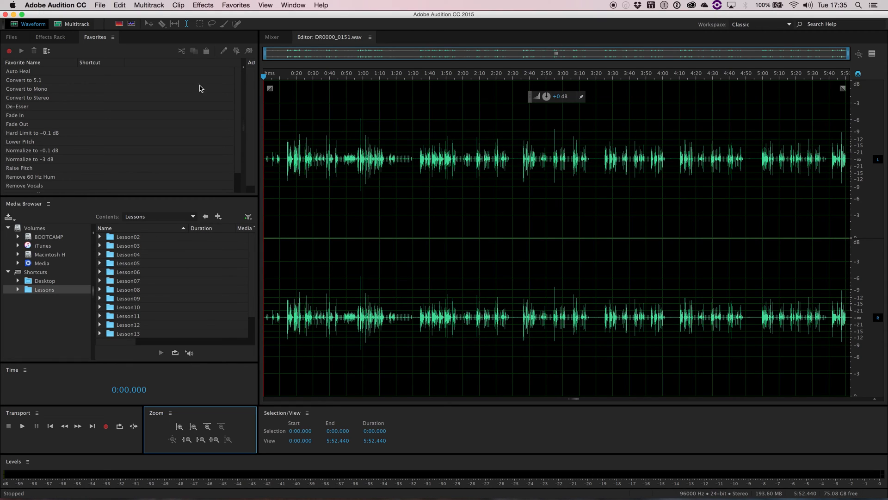
pyautogui.moveTo(342, 204)
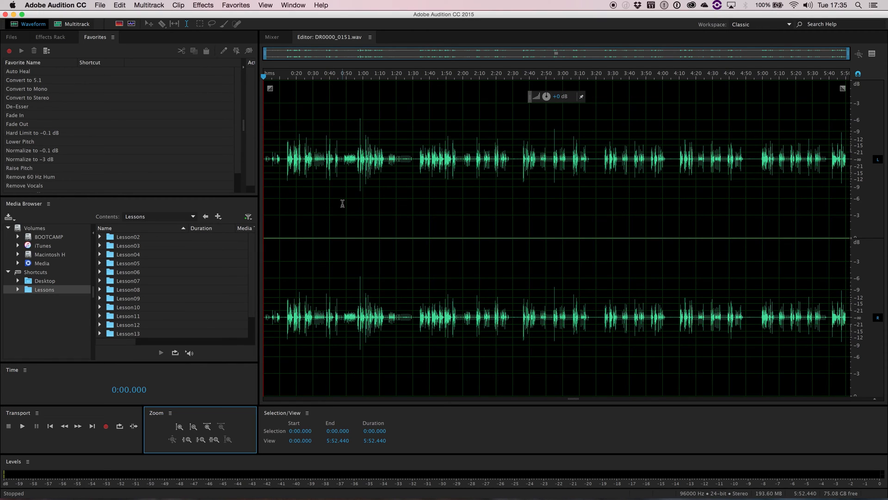
# - Show the Phase Meter panel from the Window menu
pyautogui.click(292, 5)
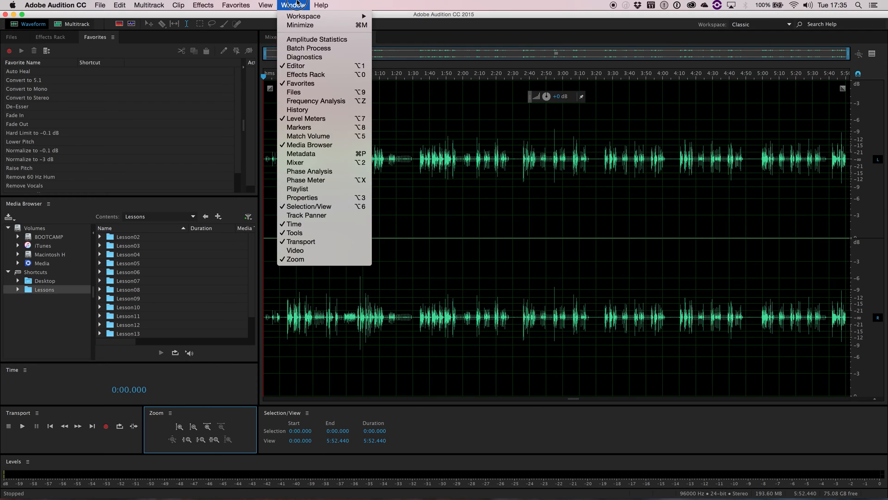
pyautogui.moveTo(297, 188)
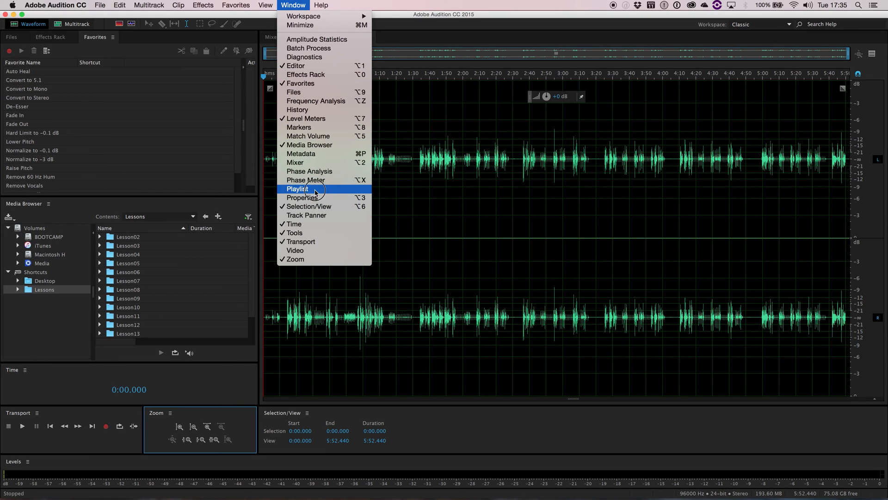
pyautogui.click(305, 179)
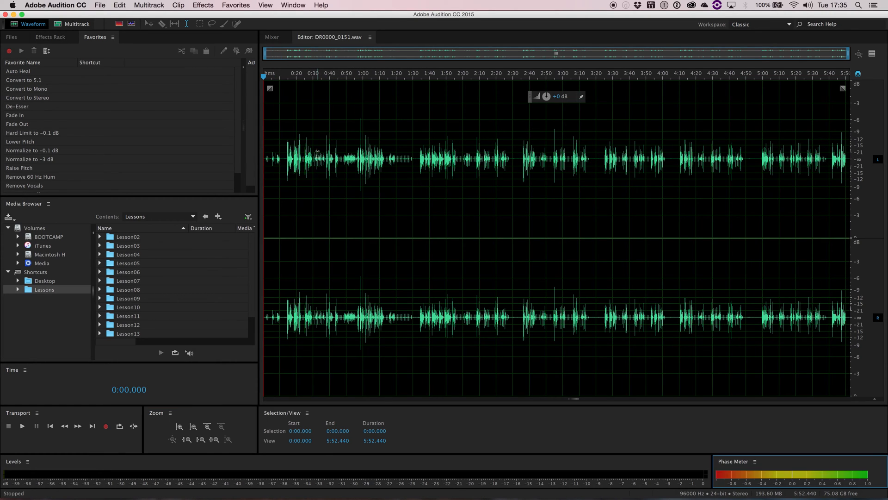
pyautogui.moveTo(761, 462)
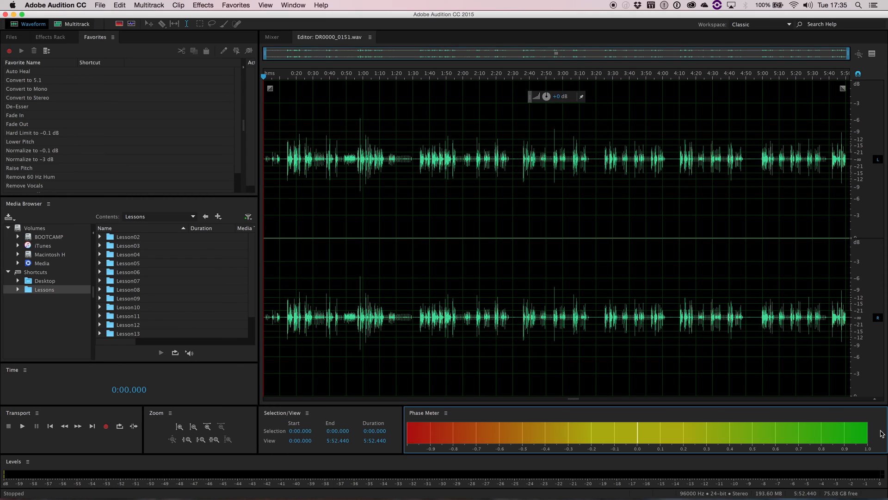
pyautogui.moveTo(484, 425)
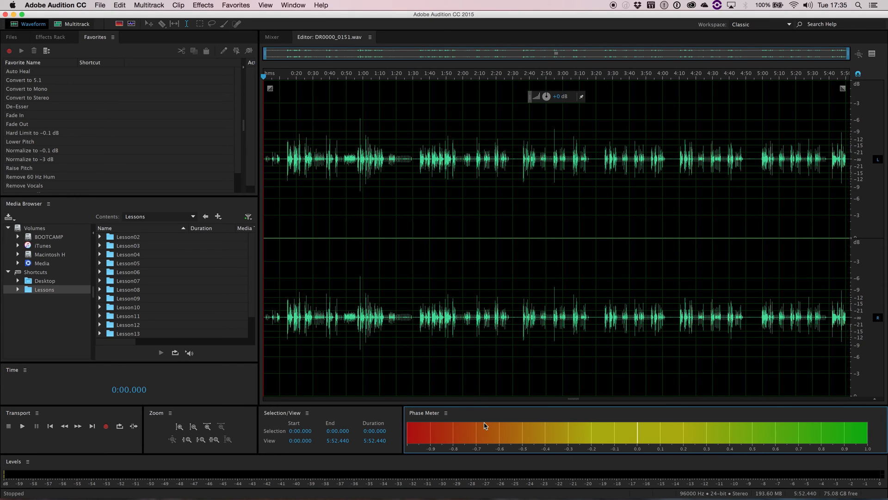
pyautogui.click(292, 5)
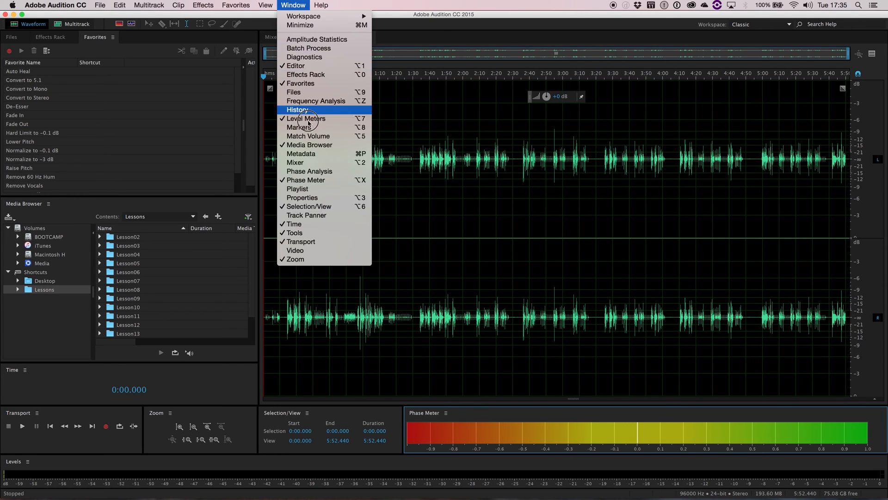
# - Show the Track Panner panel from the Window menu
pyautogui.click(306, 214)
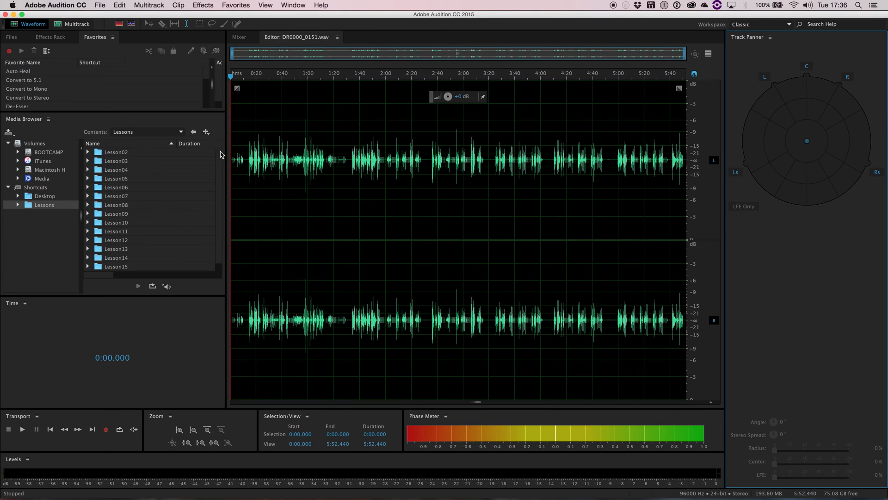
pyautogui.moveTo(785, 108)
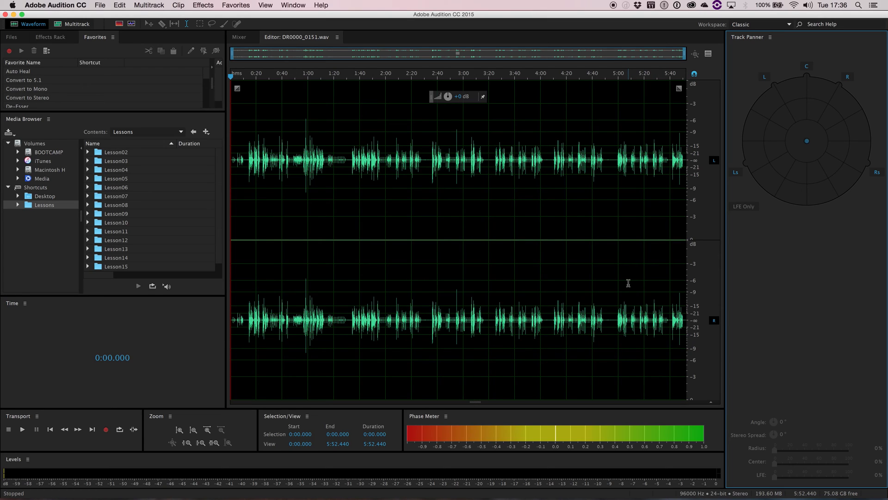
pyautogui.moveTo(620, 279)
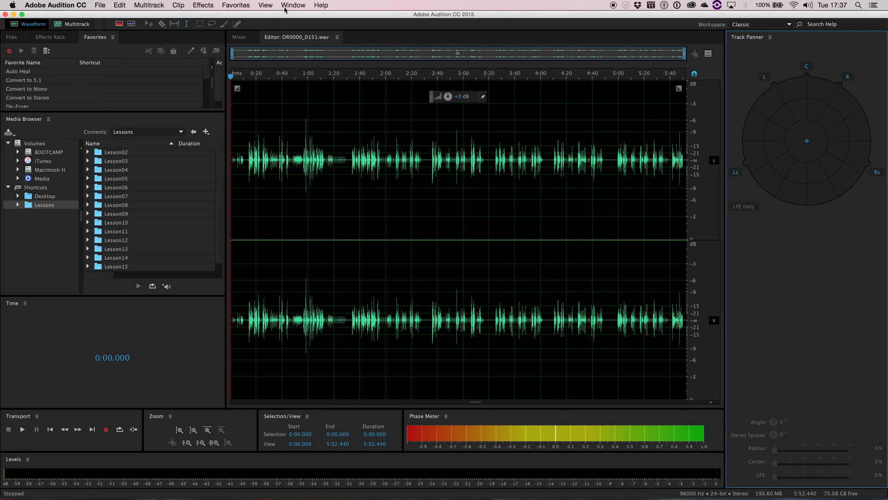
# - Save the layout as 'Untitled Workspace', then switch back to the Classic workspace
pyautogui.click(293, 5)
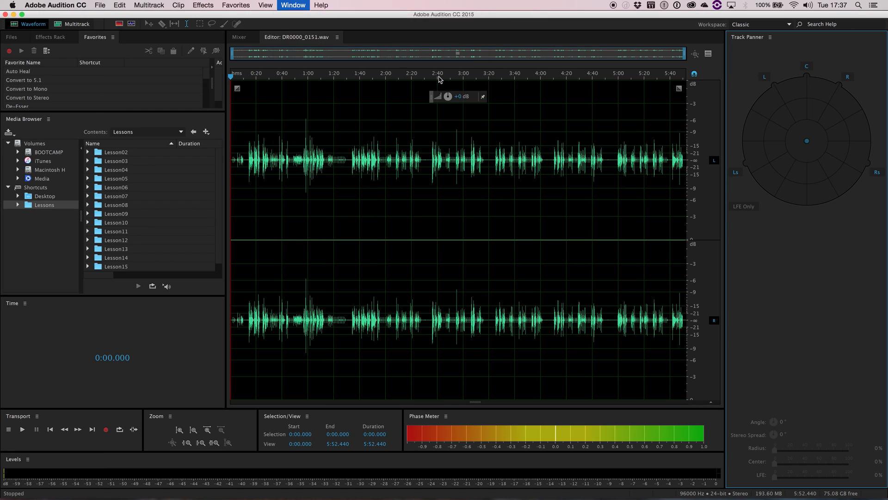
pyautogui.click(293, 5)
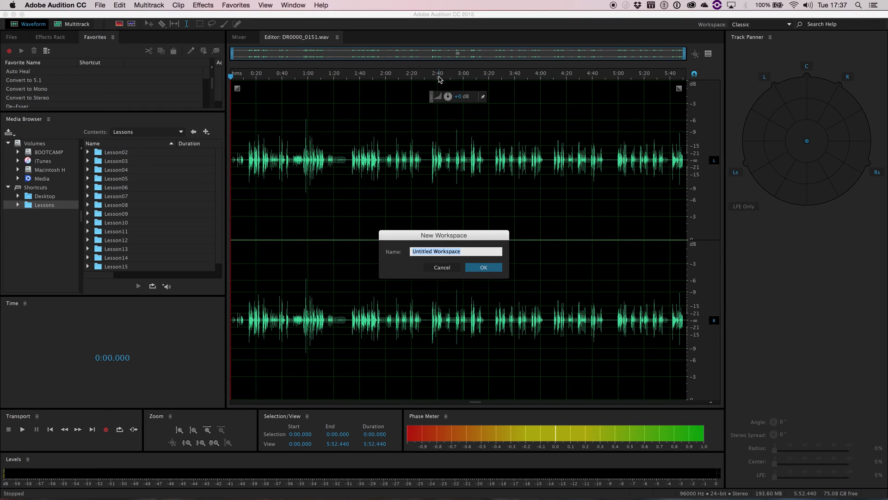
pyautogui.click(483, 267)
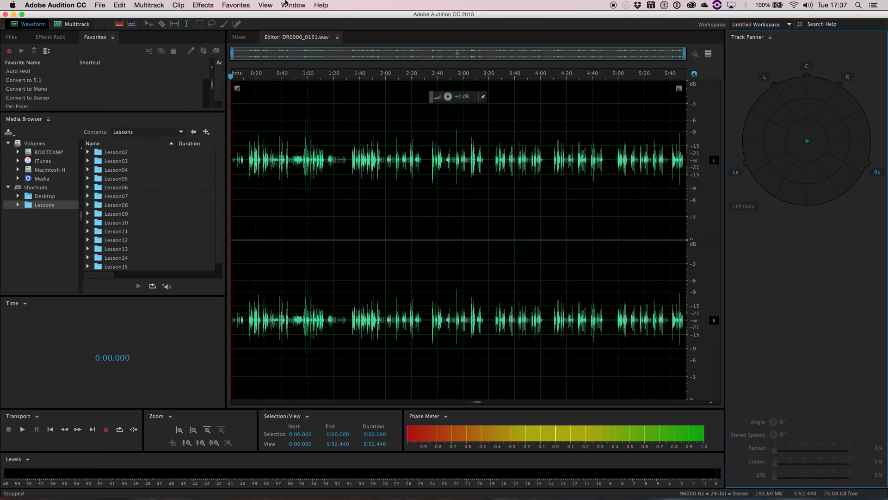
pyautogui.click(292, 5)
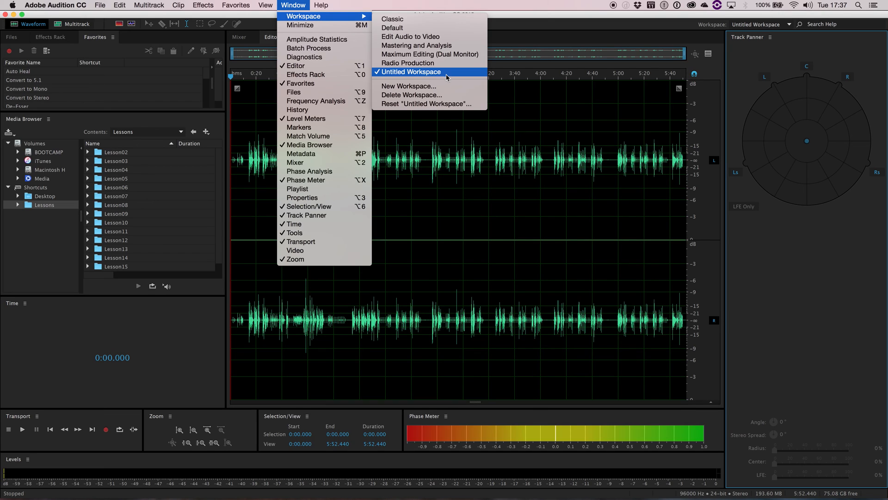
pyautogui.moveTo(416, 45)
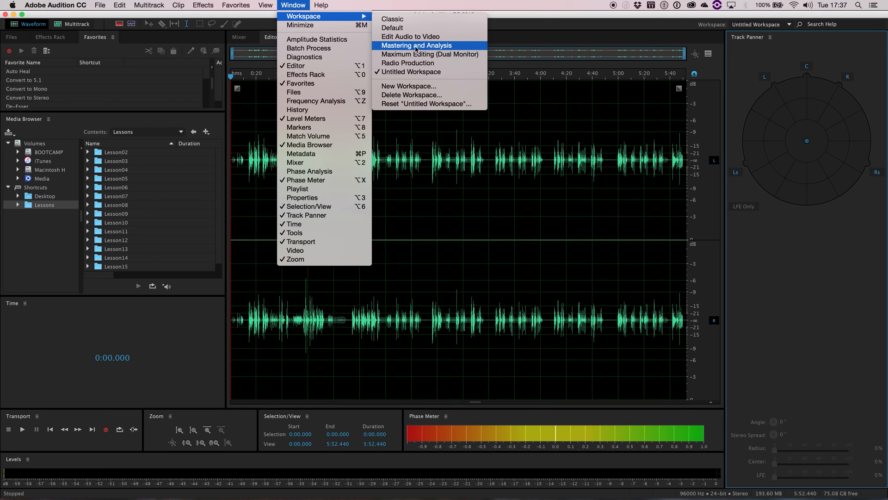
pyautogui.moveTo(391, 28)
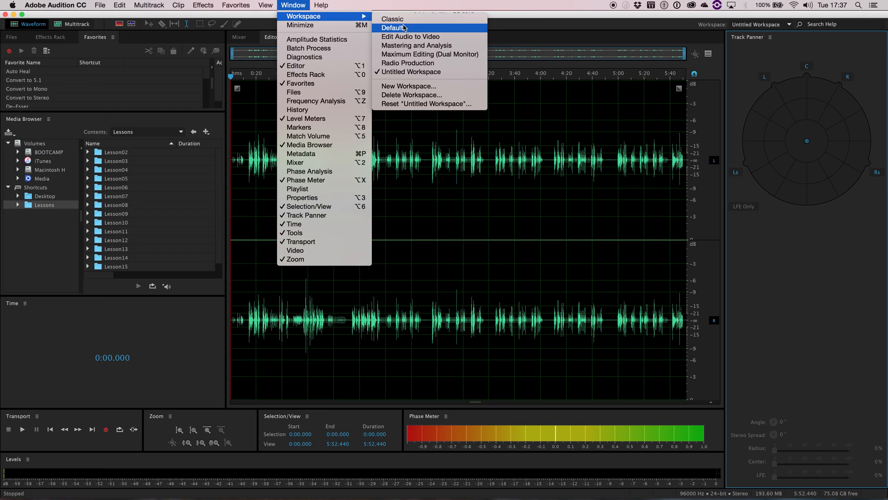
pyautogui.click(392, 18)
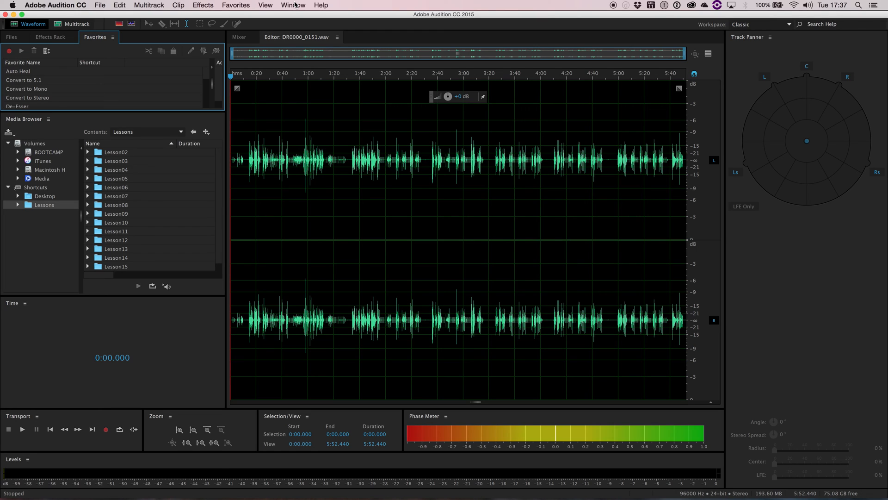
# - Reset the Classic workspace to its original layout, confirming with Yes
pyautogui.click(293, 5)
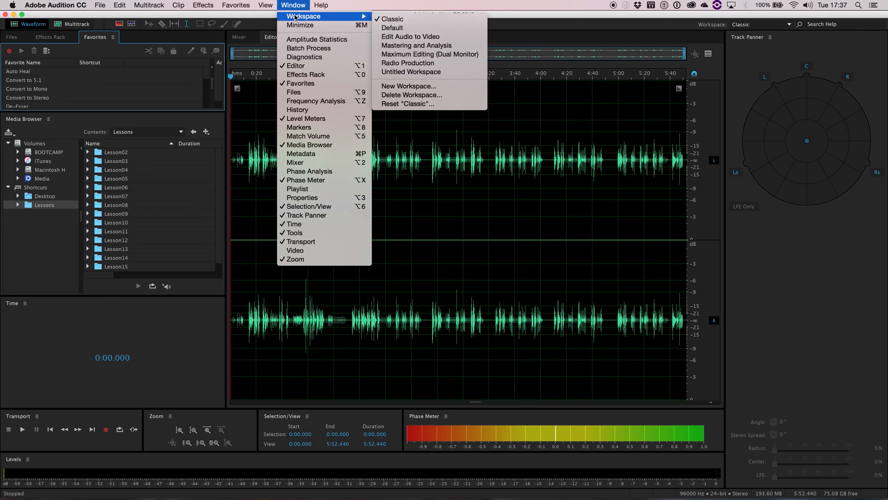
pyautogui.moveTo(294, 17)
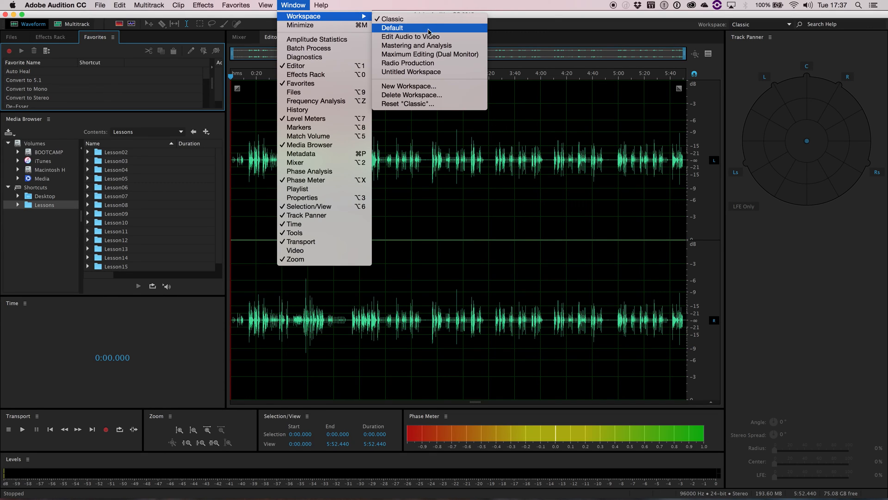
pyautogui.moveTo(409, 103)
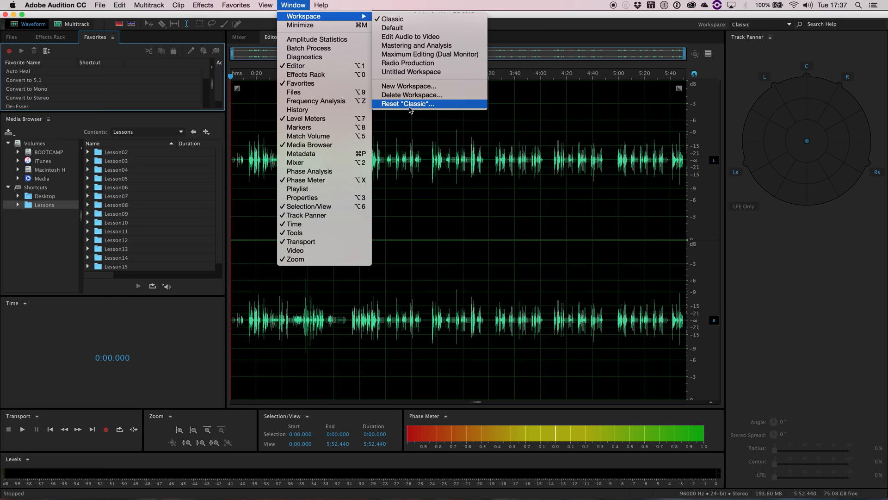
pyautogui.click(407, 104)
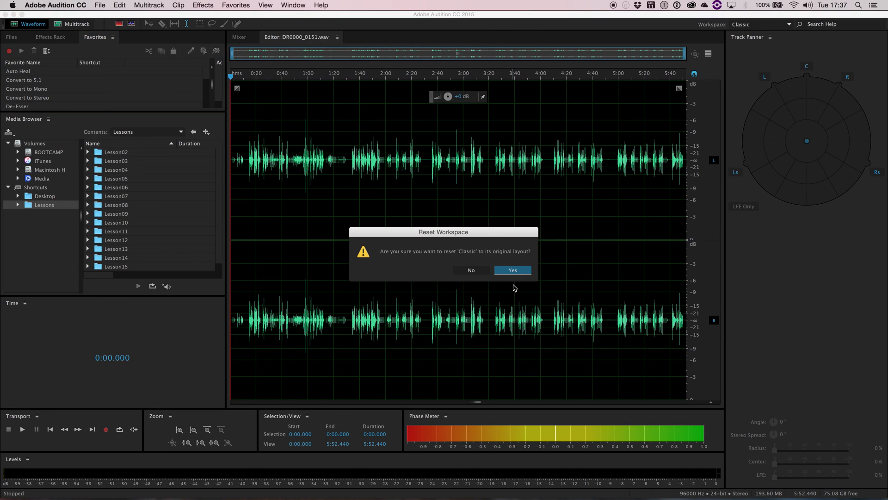
pyautogui.click(512, 269)
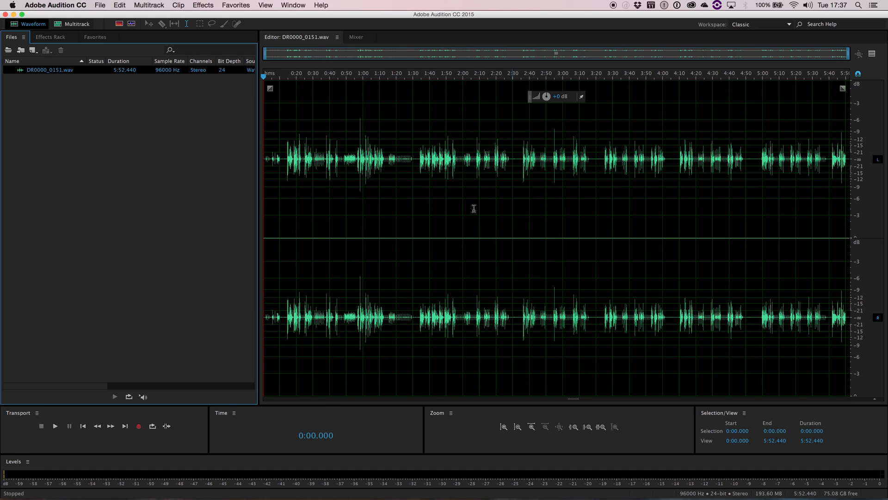
pyautogui.click(293, 5)
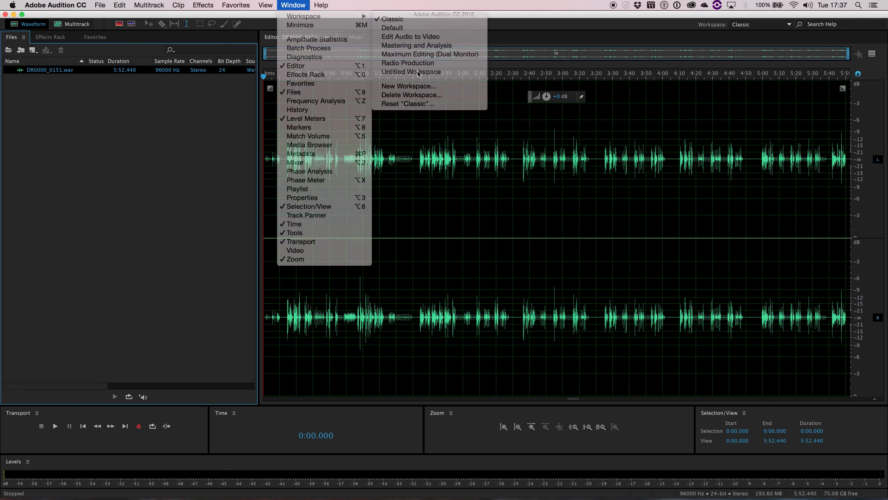
# - Switch to Untitled Workspace and reset it to its saved Media Browser, Phase Meter, Track Panner layout
pyautogui.click(411, 72)
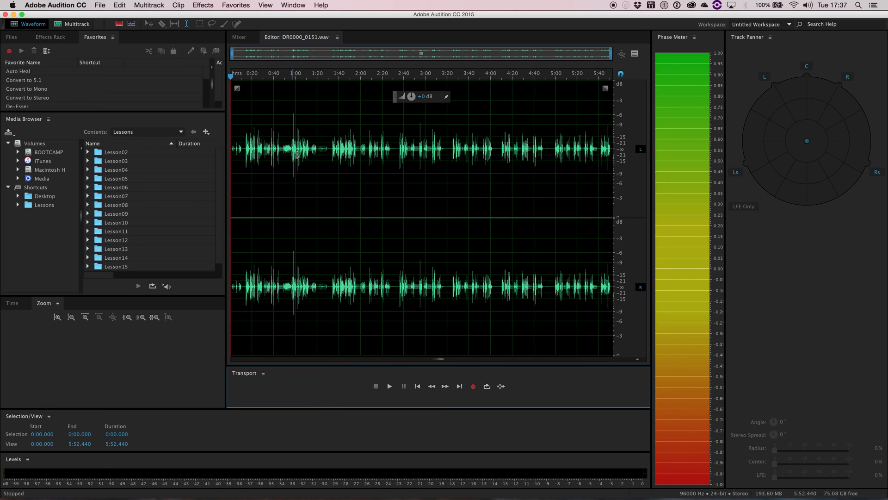
pyautogui.click(293, 6)
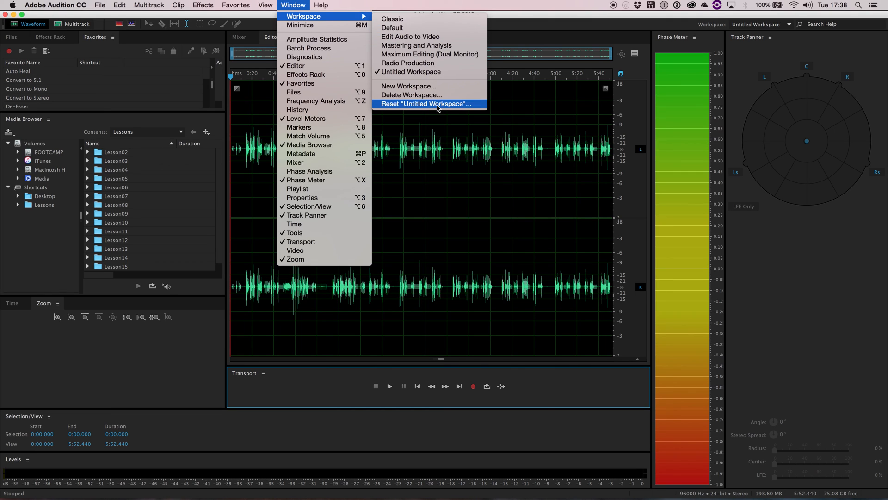
pyautogui.click(426, 104)
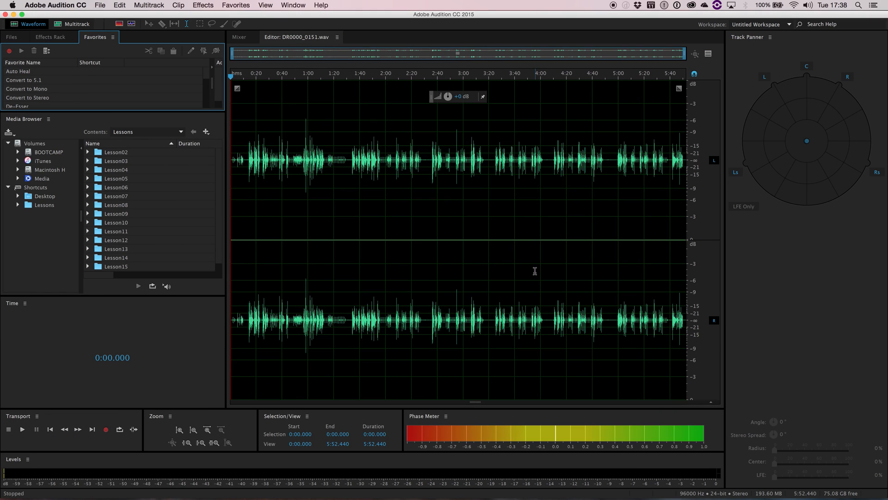
pyautogui.moveTo(176, 252)
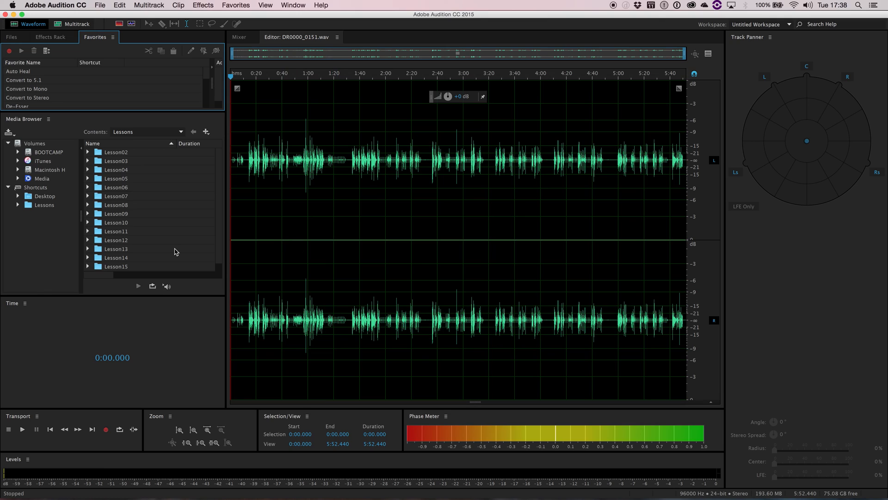
pyautogui.moveTo(173, 252)
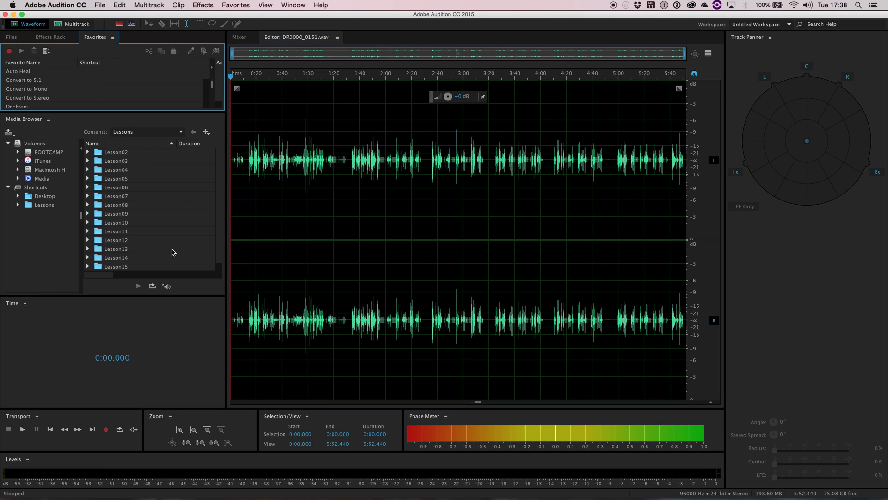